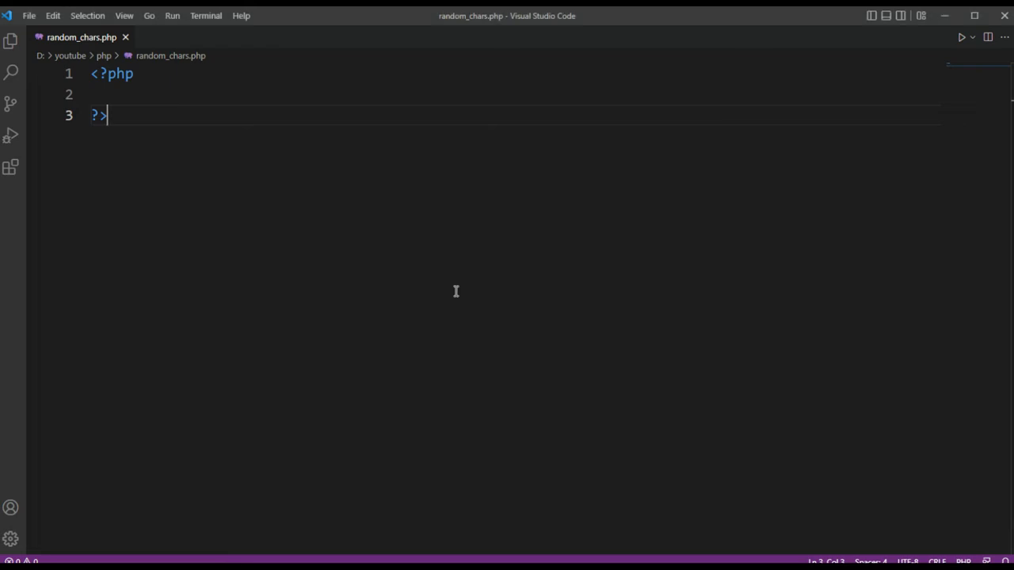
{"action": "mouse_move", "coordinate": [367, 85]}
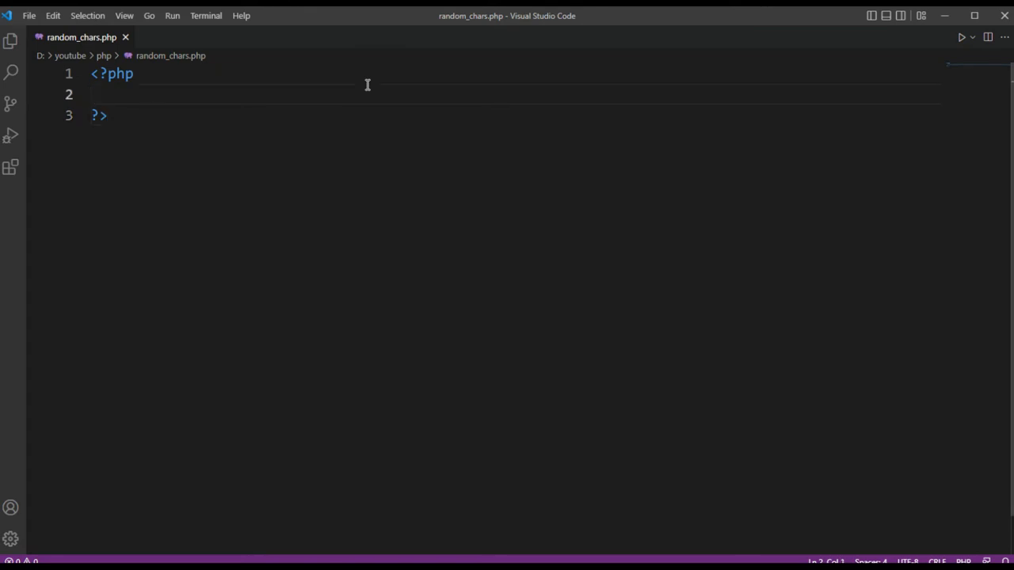
{"action": "type", "text": "$"}
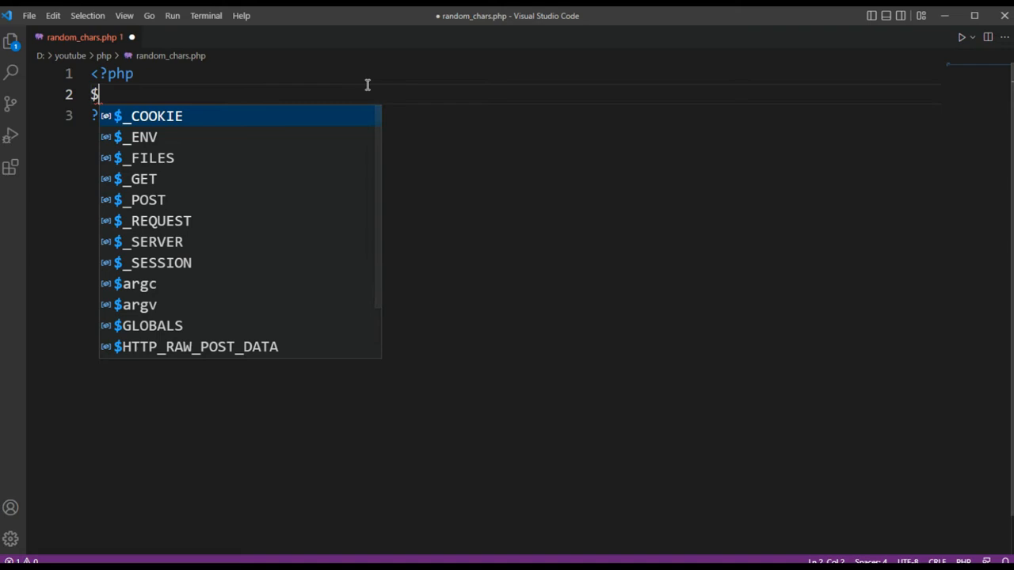
{"action": "type", "text": "char"}
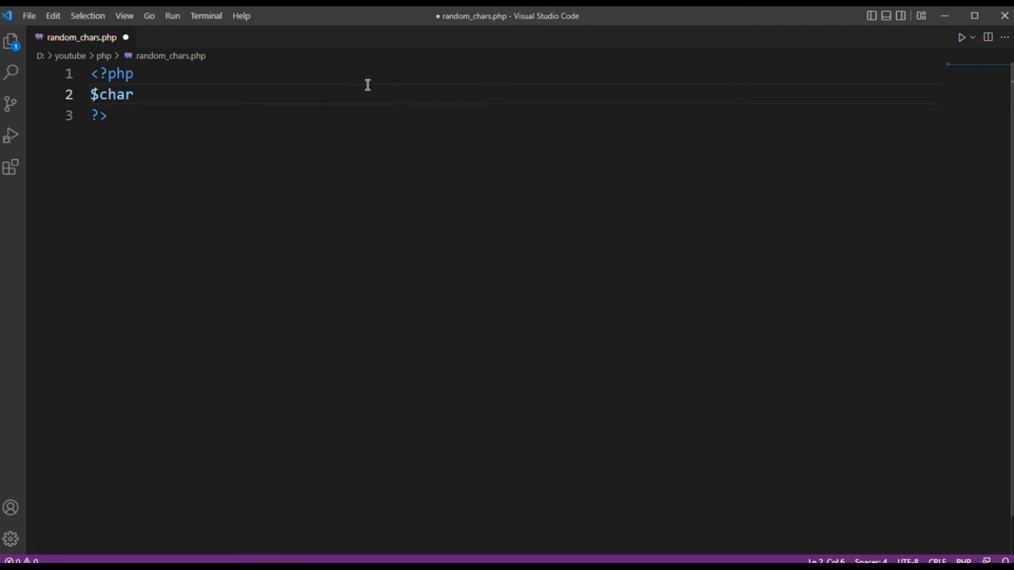
{"action": "type", "text": "_s"}
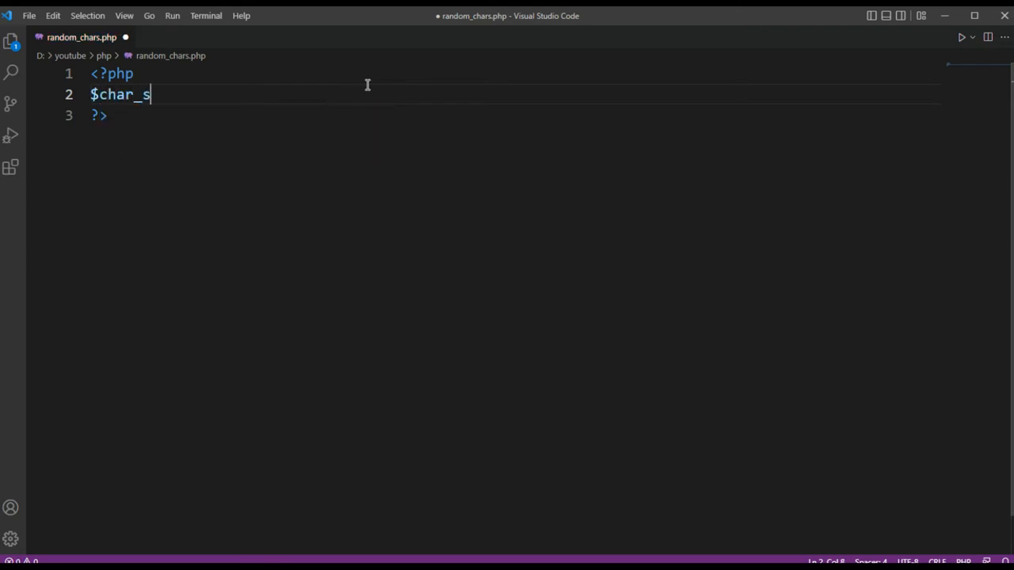
{"action": "type", "text": "tring"}
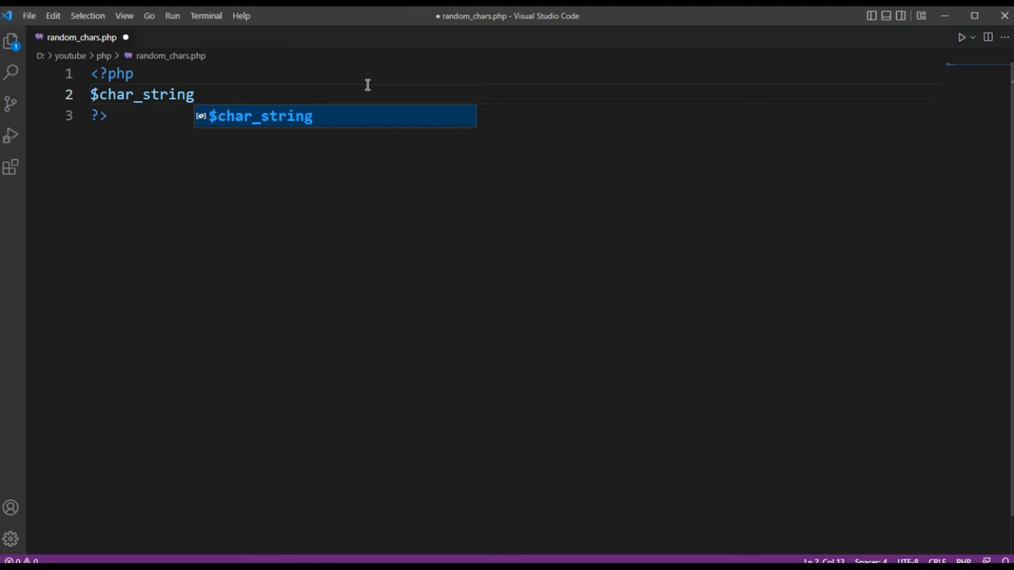
{"action": "type", "text": "="}
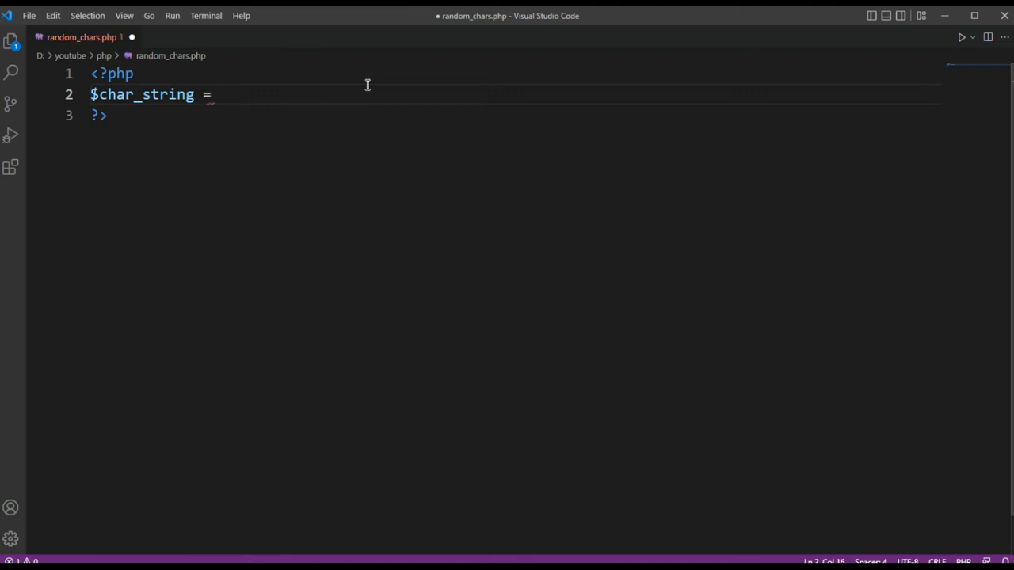
{"action": "type", "text": "''"}
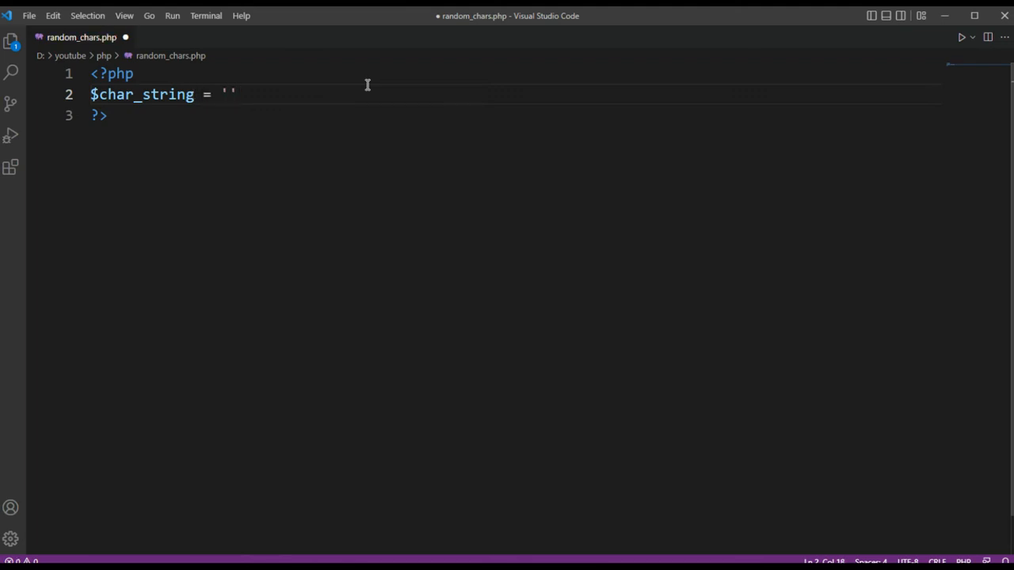
{"action": "type", "text": "0"}
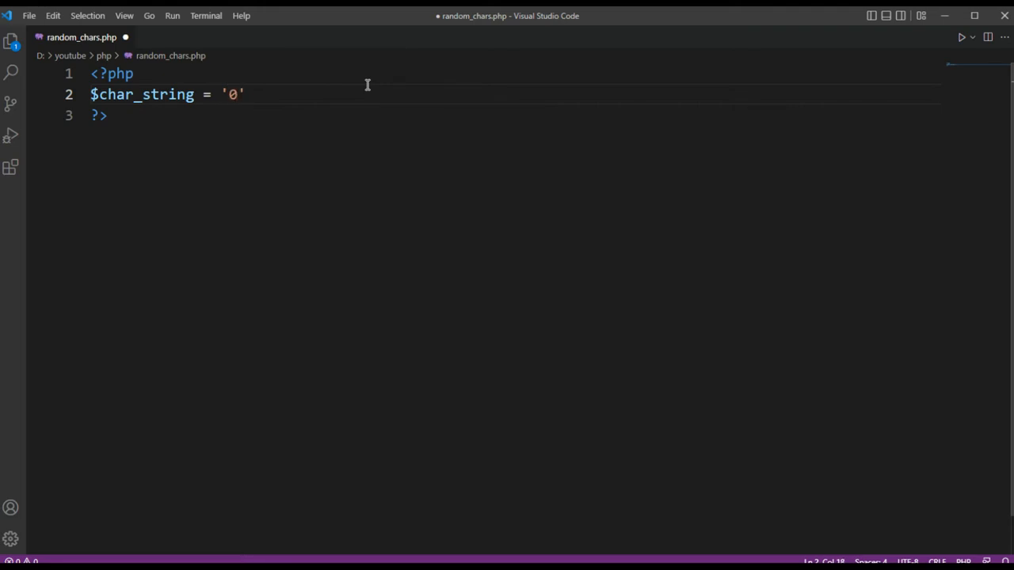
{"action": "type", "text": "123"}
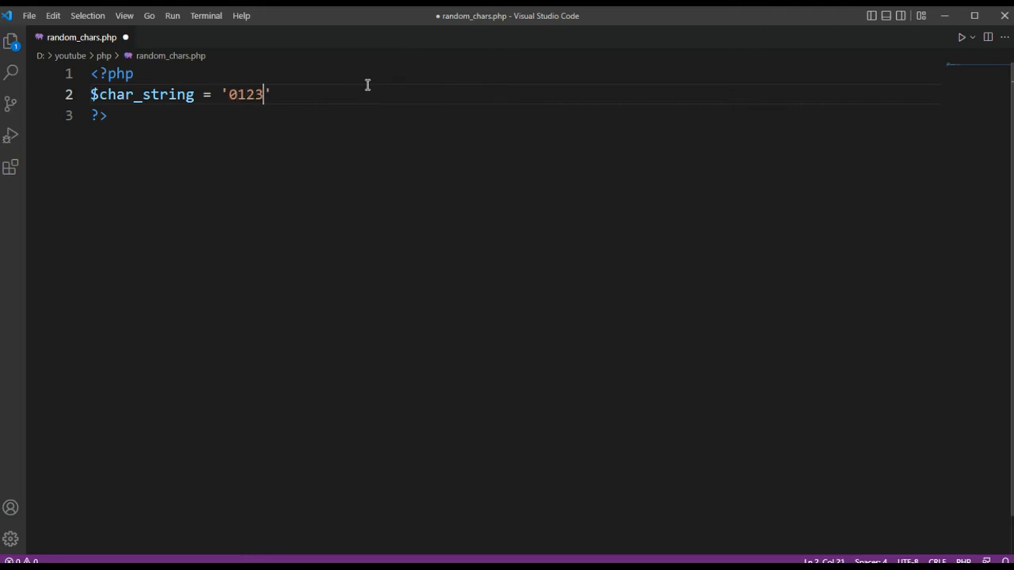
{"action": "type", "text": "4"}
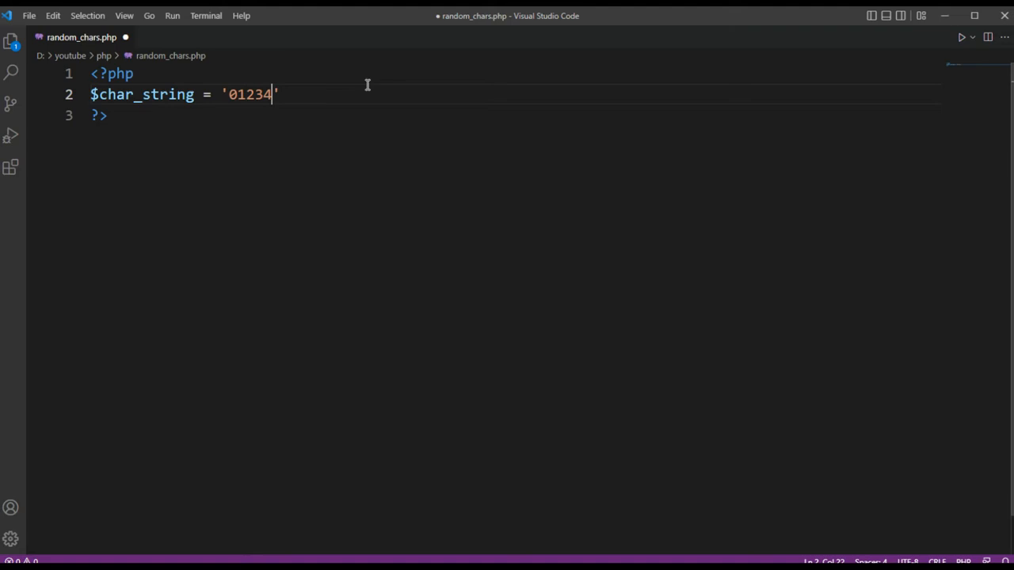
{"action": "type", "text": "56"}
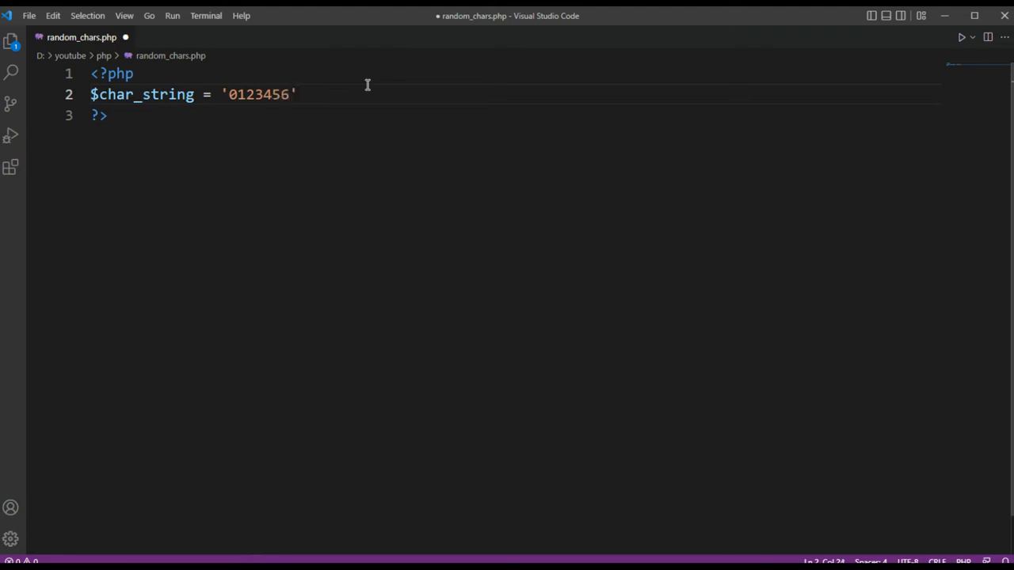
{"action": "type", "text": "789"}
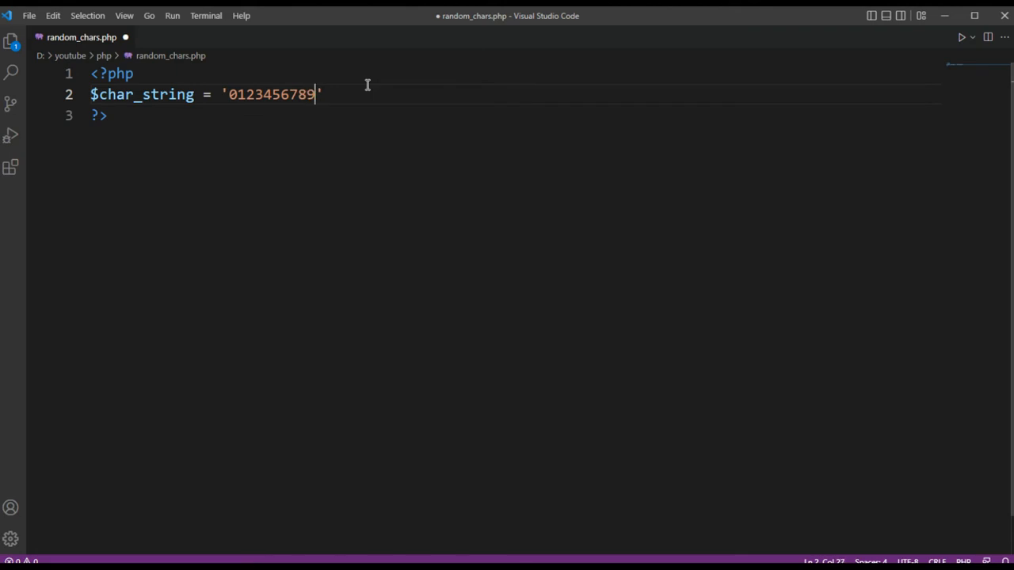
{"action": "type", "text": "ab"}
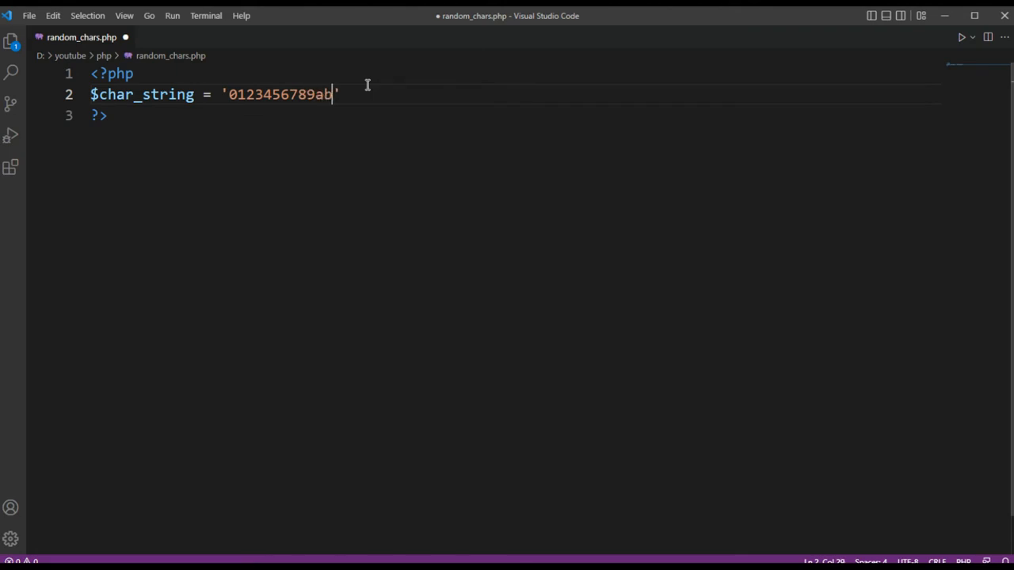
{"action": "type", "text": "cdef"}
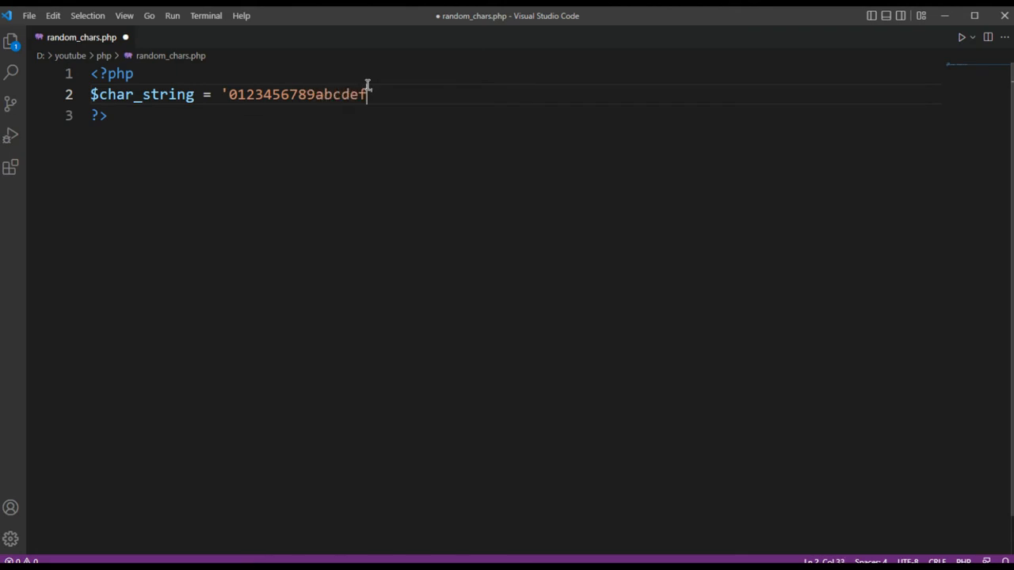
{"action": "type", "text": "g"}
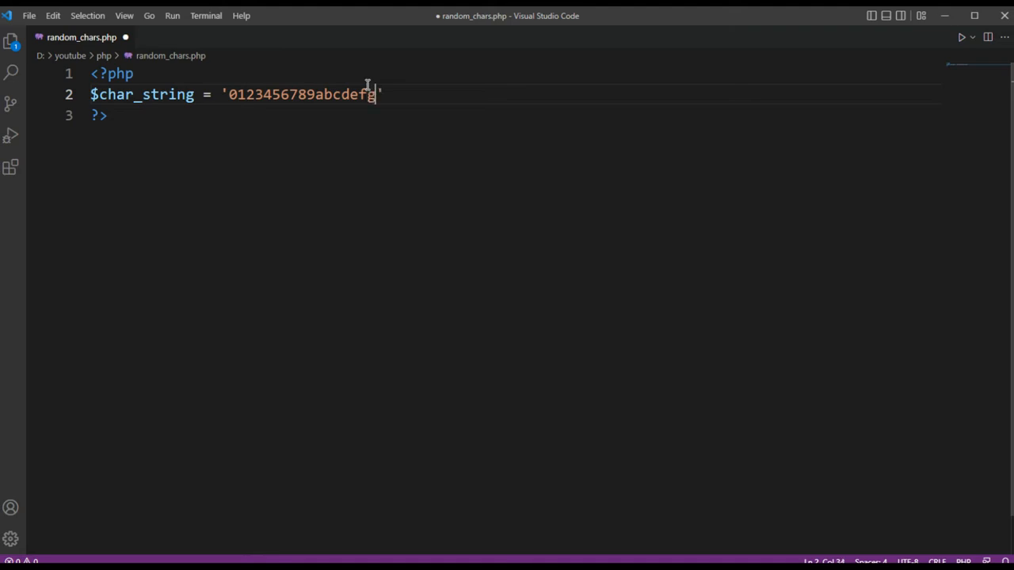
{"action": "type", "text": "hi"}
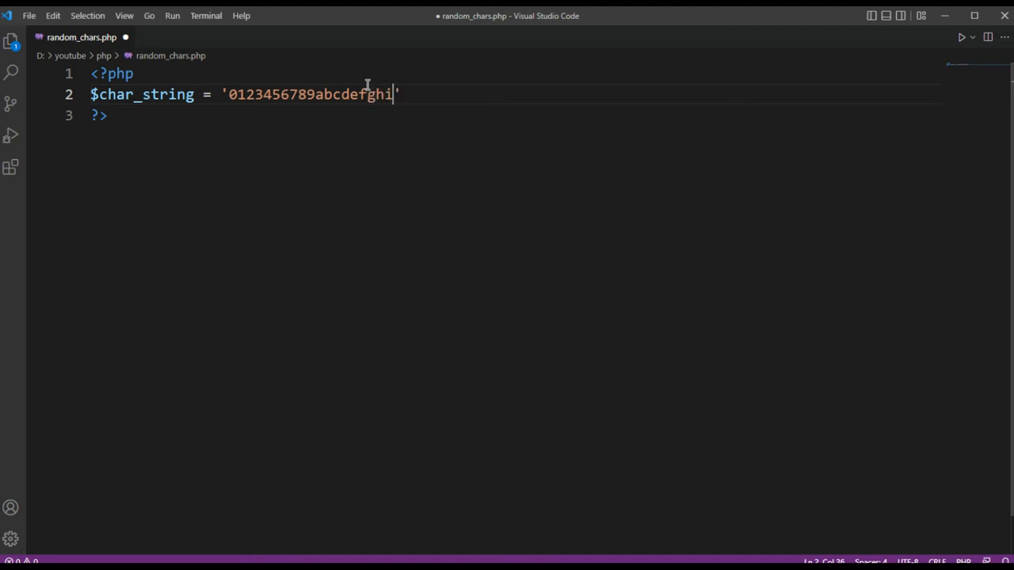
{"action": "type", "text": "jk"}
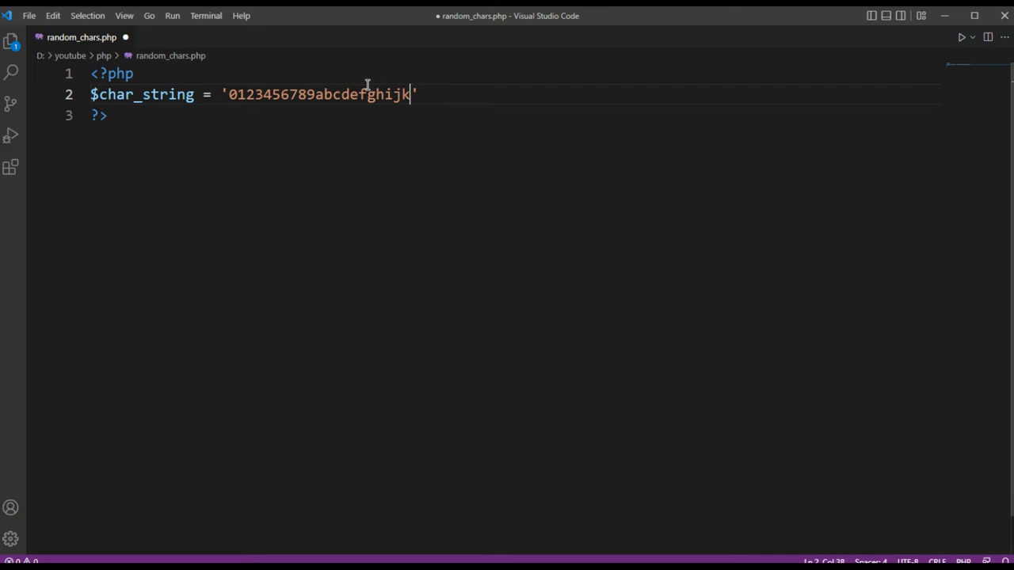
{"action": "type", "text": "lmn"}
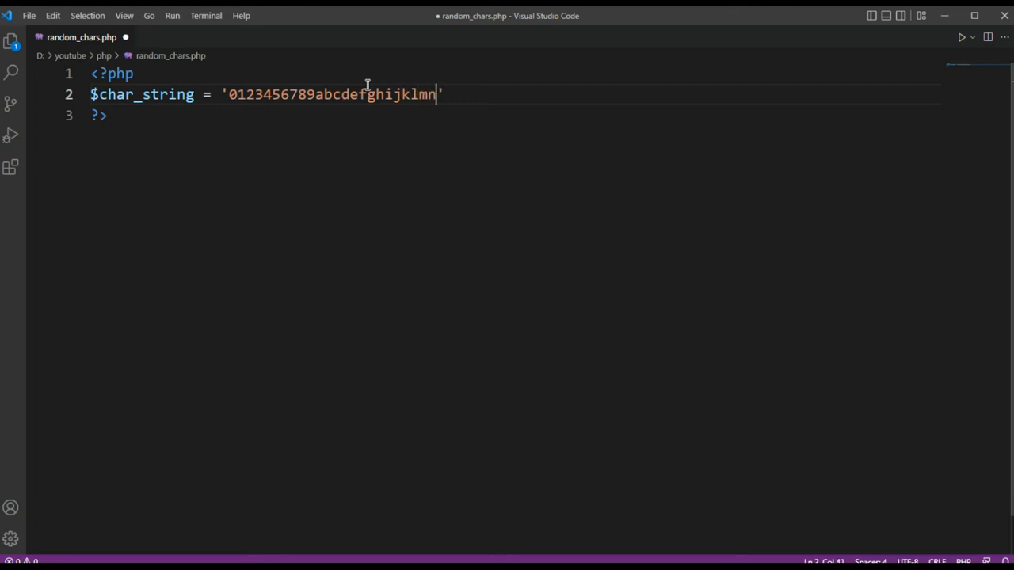
{"action": "type", "text": "op"}
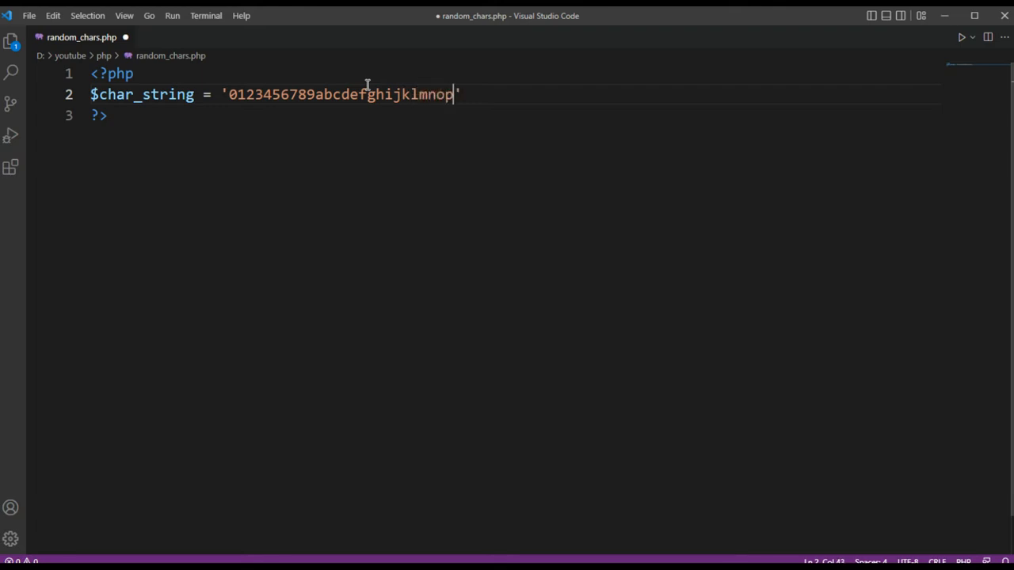
{"action": "type", "text": "qrs"}
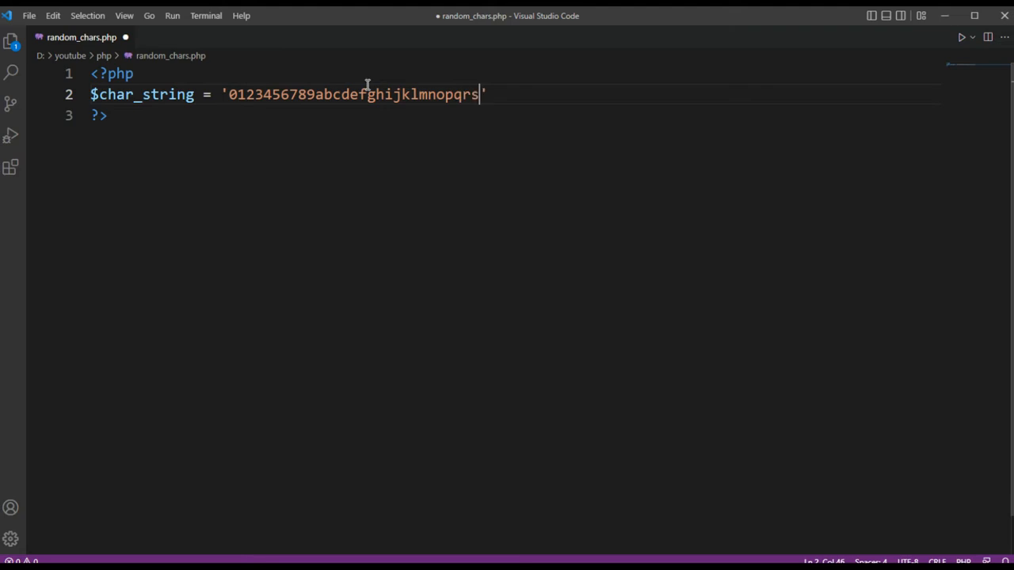
{"action": "type", "text": "t"}
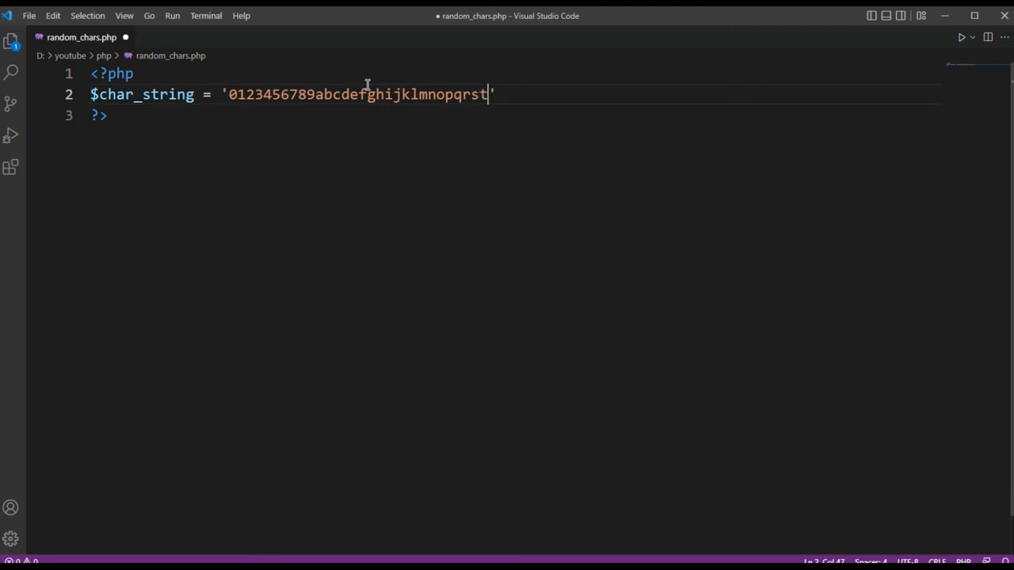
{"action": "type", "text": "u"}
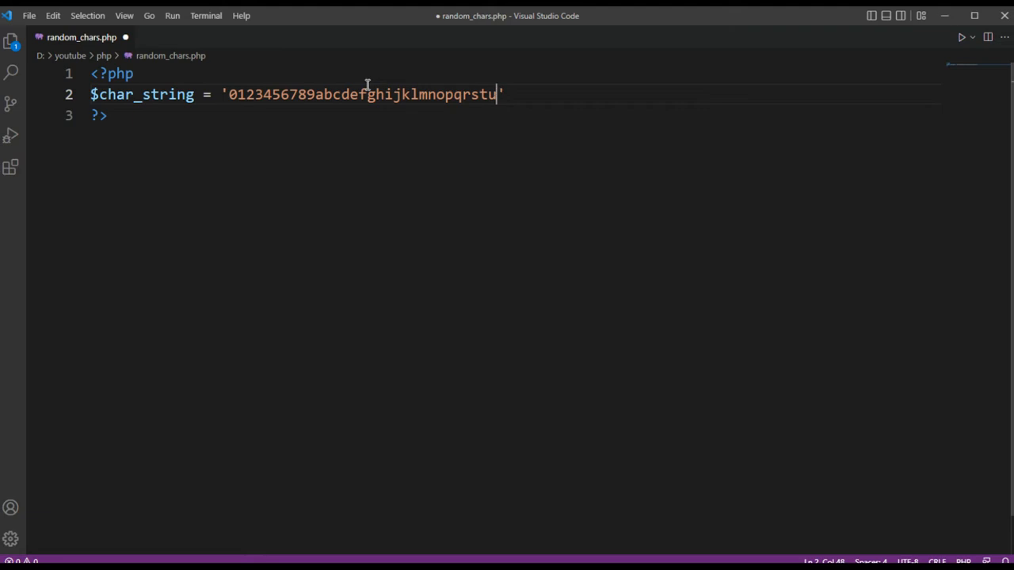
{"action": "type", "text": "vwx"}
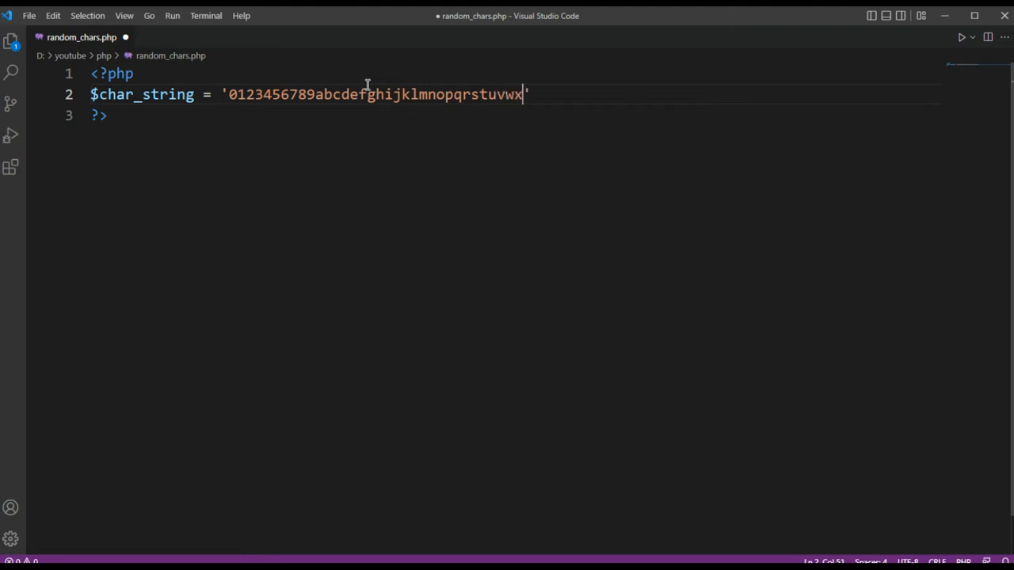
{"action": "type", "text": "y"}
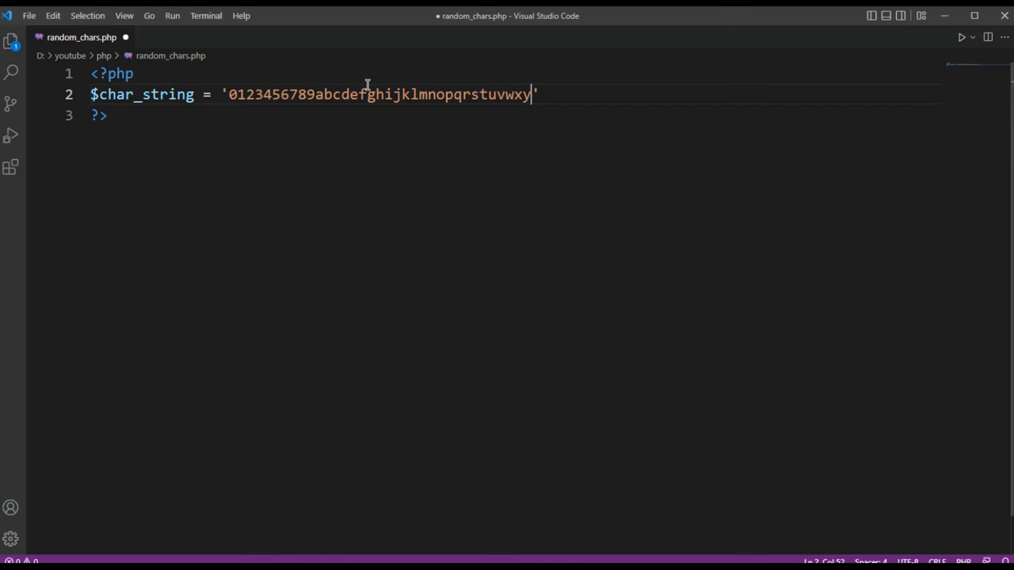
{"action": "type", "text": "z"}
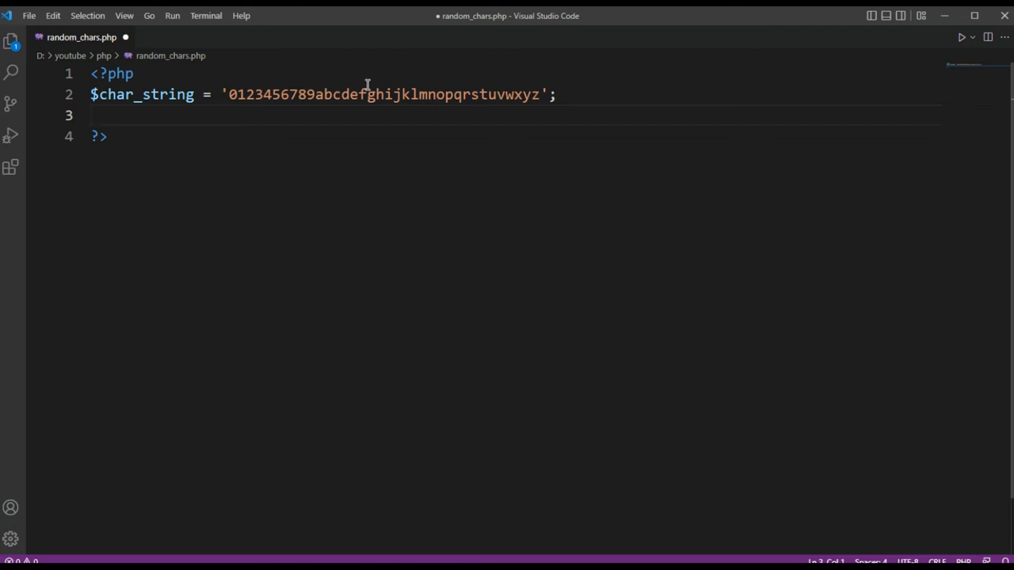
{"action": "key", "text": "ctrl+s"}
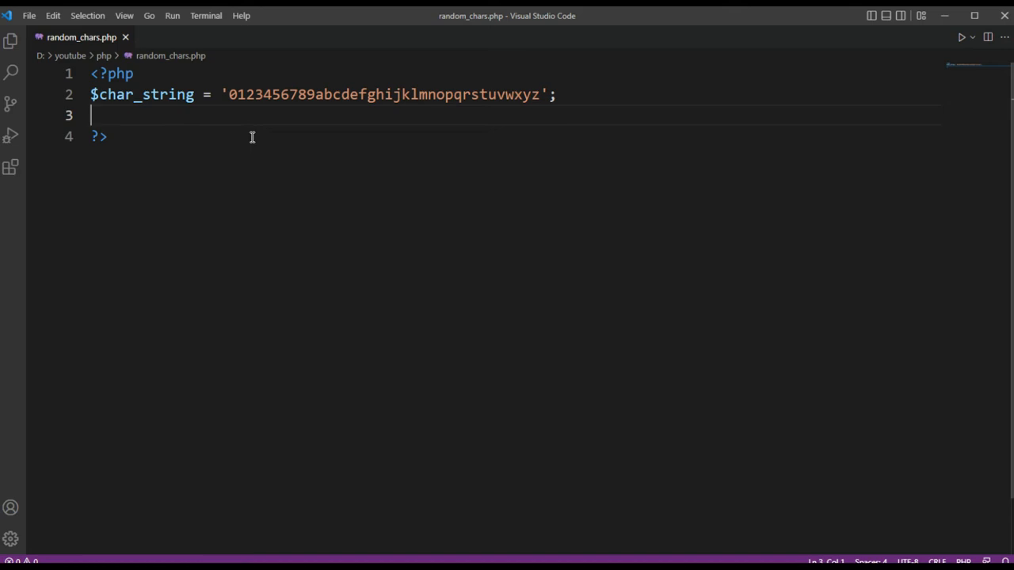
Step: Add $length = 16; and $string = ''; on new lines below $char_string
{"action": "type", "text": "$1"}
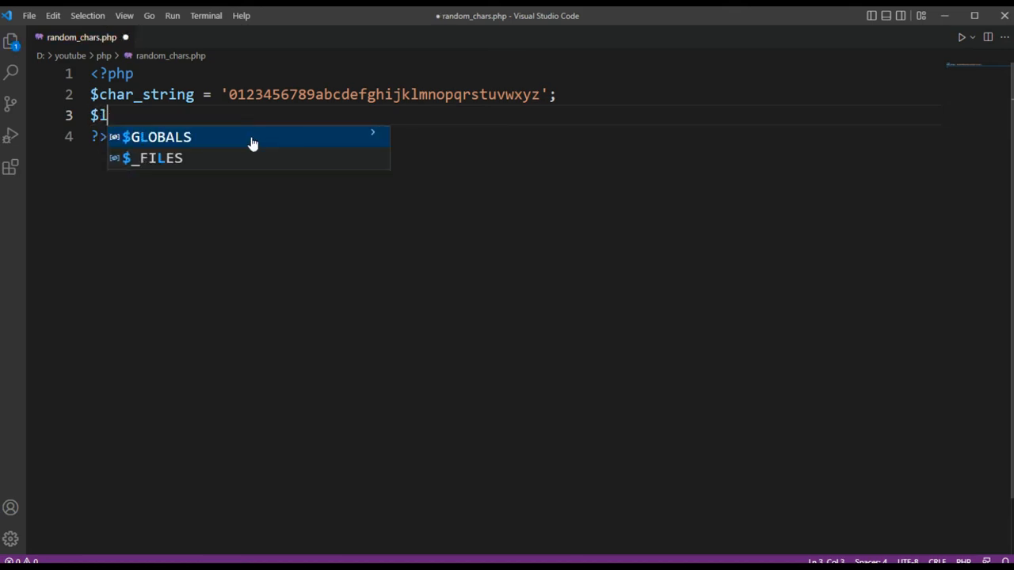
{"action": "type", "text": "en"}
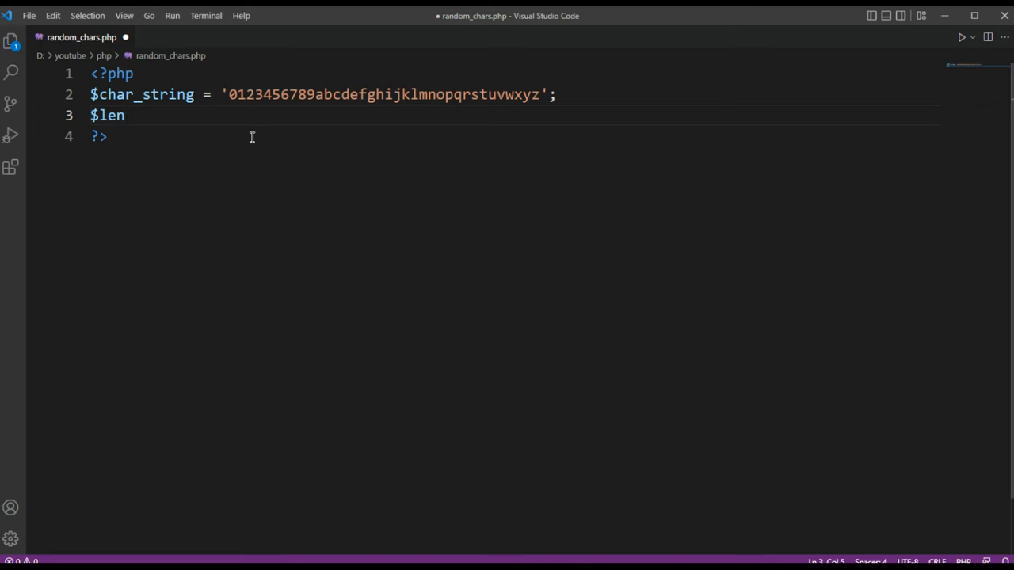
{"action": "type", "text": "gt"}
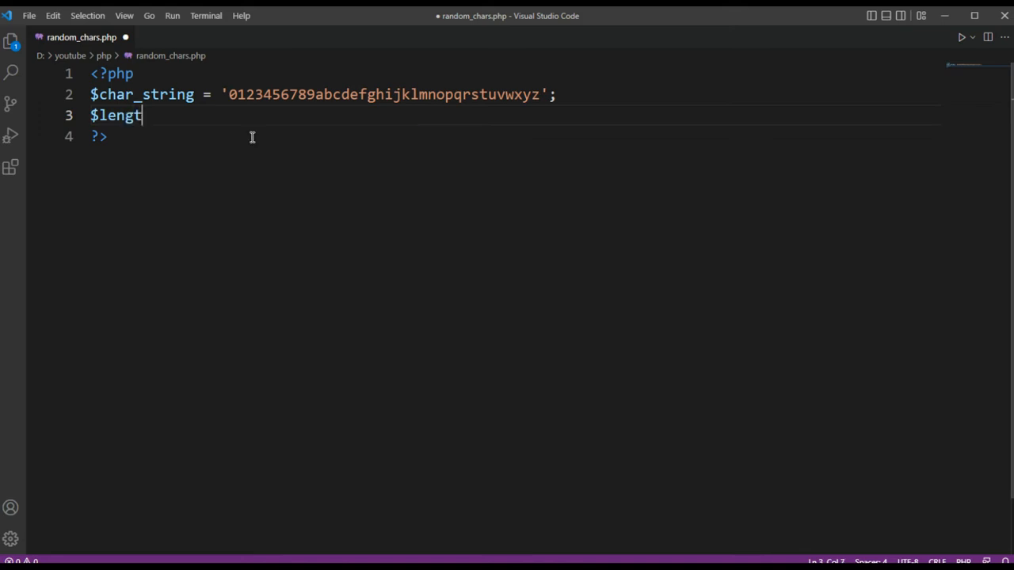
{"action": "type", "text": "h ="}
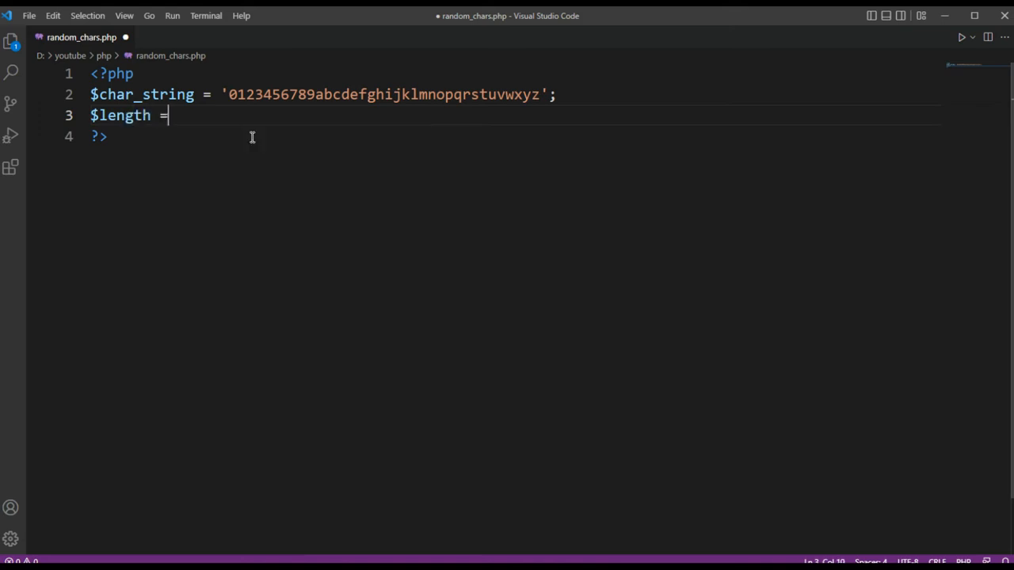
{"action": "type", "text": "16"}
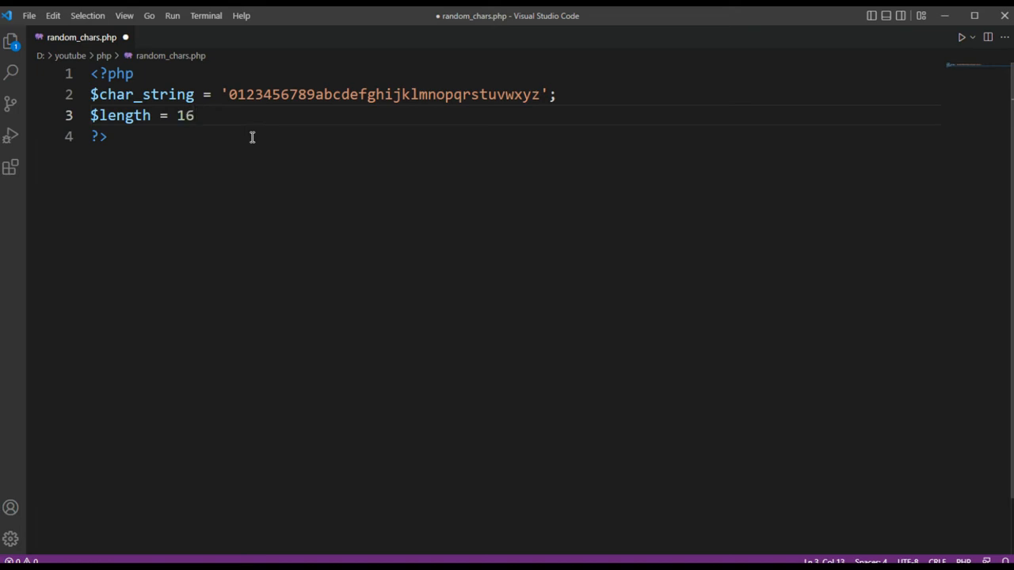
{"action": "type", "text": ";"}
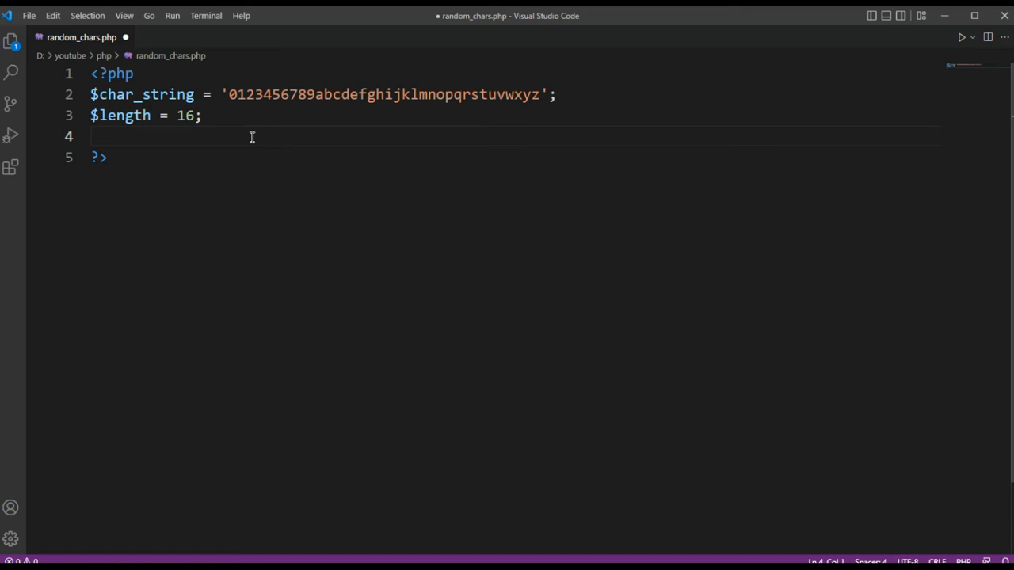
{"action": "type", "text": "$s"}
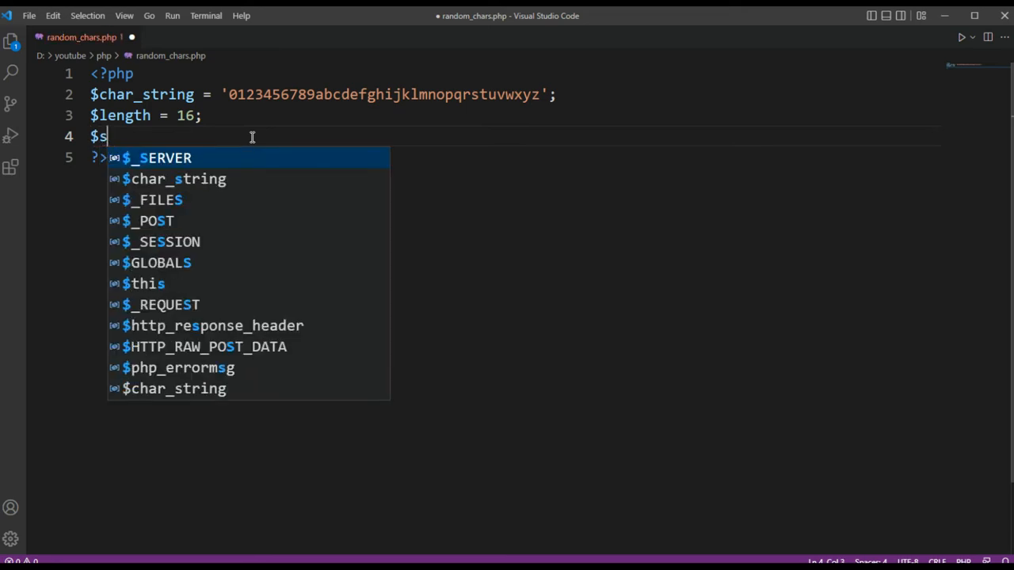
{"action": "type", "text": "tring ="}
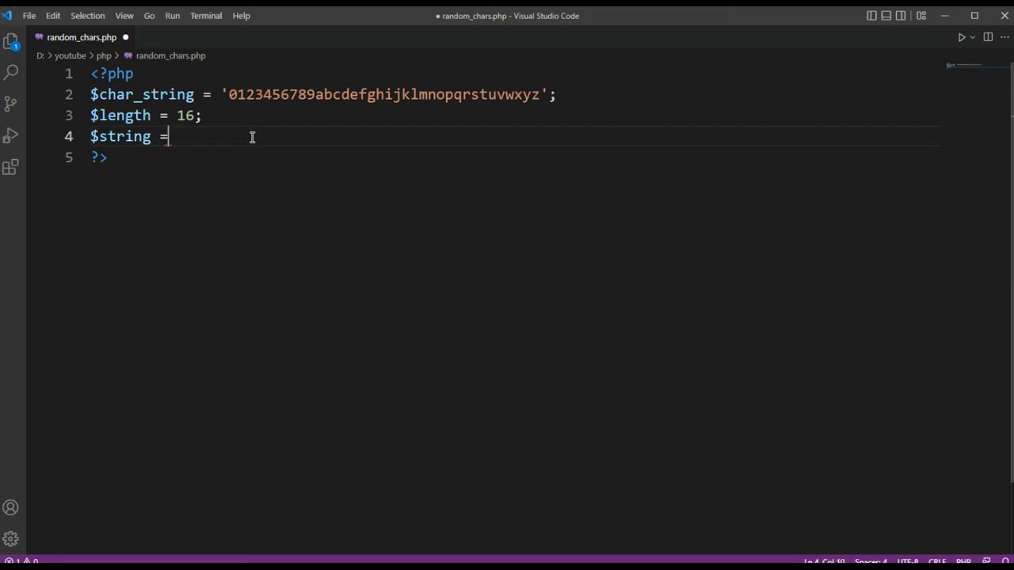
{"action": "type", "text": "''"}
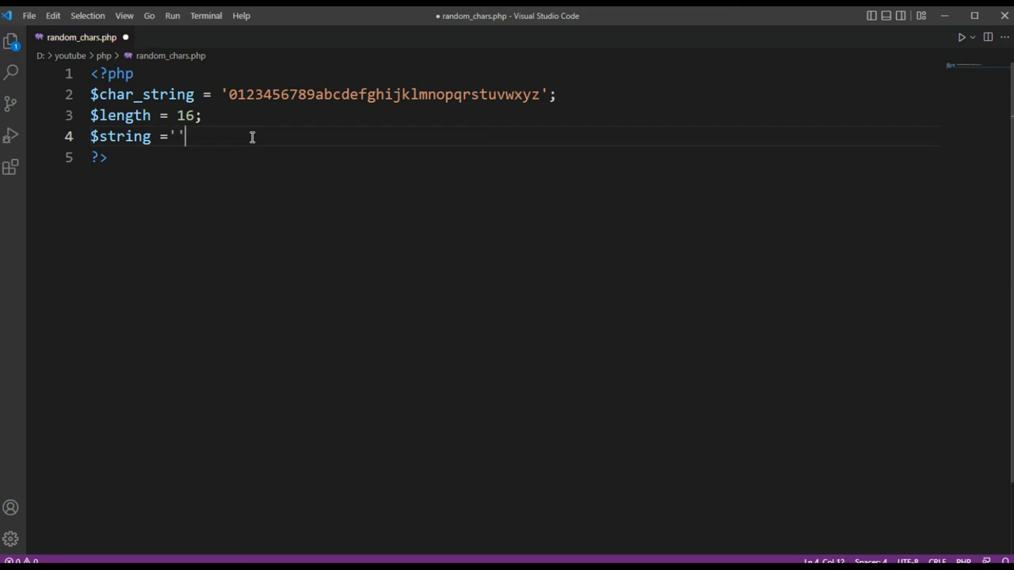
{"action": "type", "text": ";"}
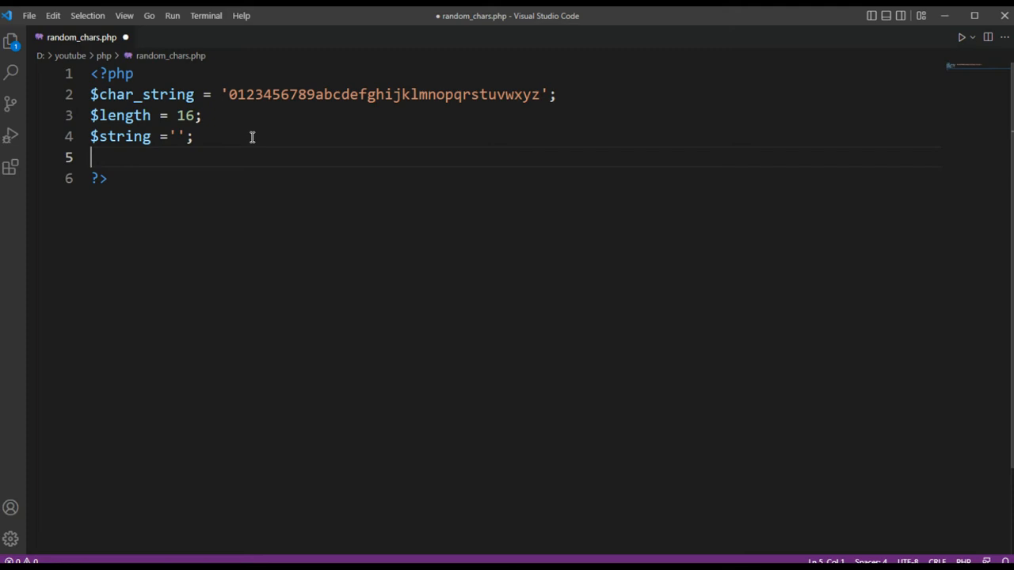
Step: Write while(strlen($string) < $length){ } with an empty indented loop body
{"action": "type", "text": "while"}
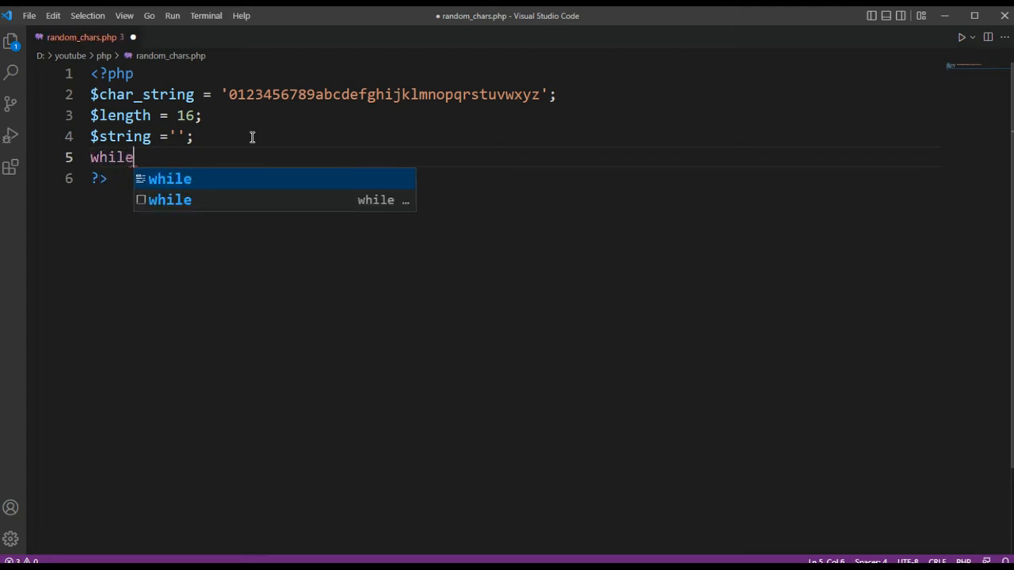
{"action": "type", "text": "()"}
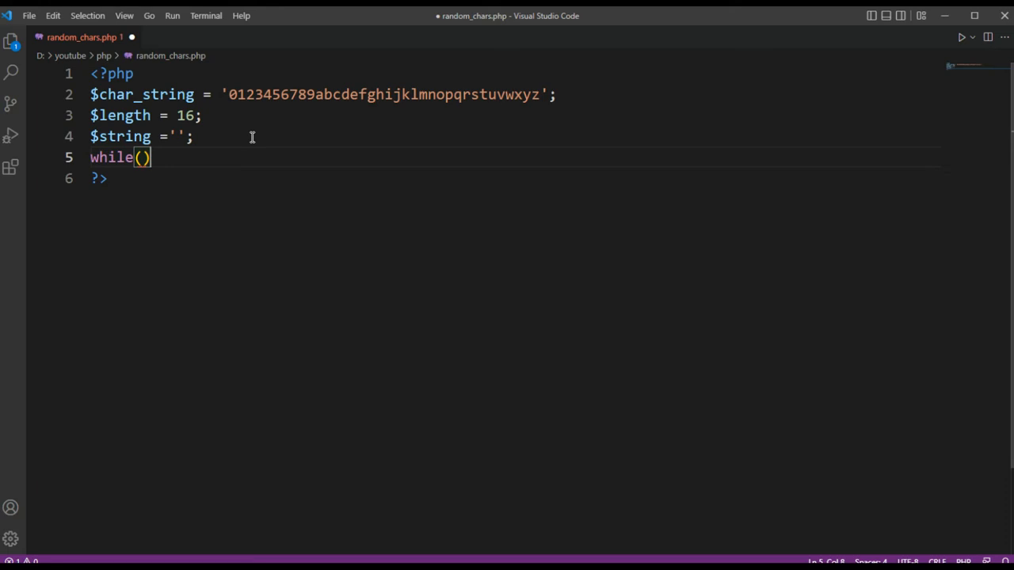
{"action": "type", "text": "{"}
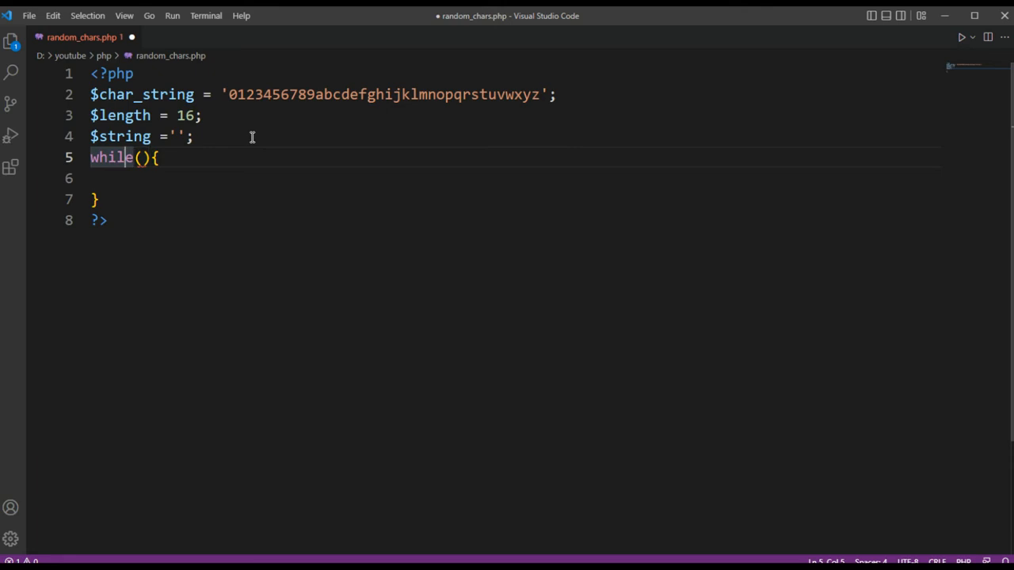
{"action": "type", "text": "strl"}
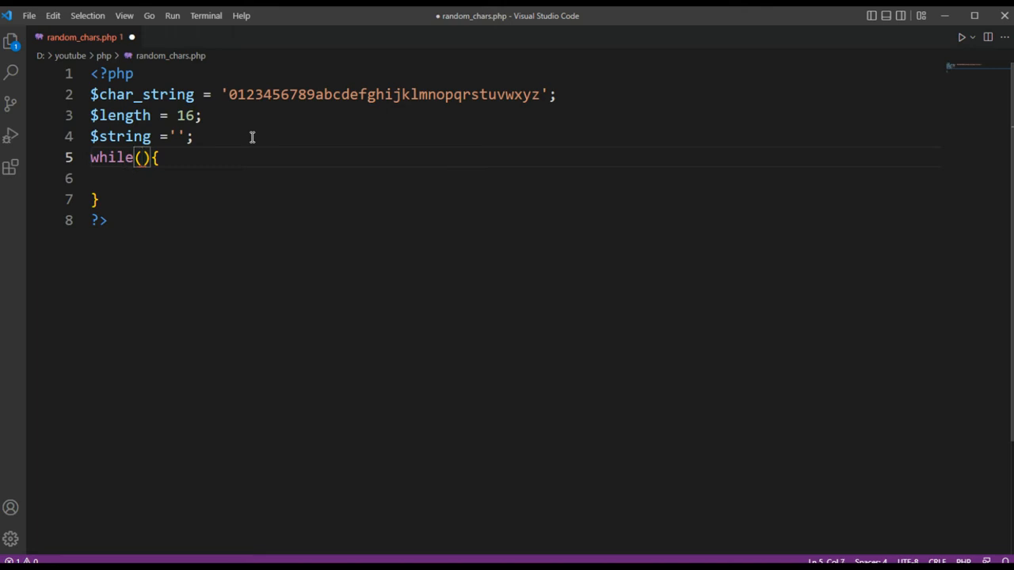
{"action": "type", "text": "strlen"}
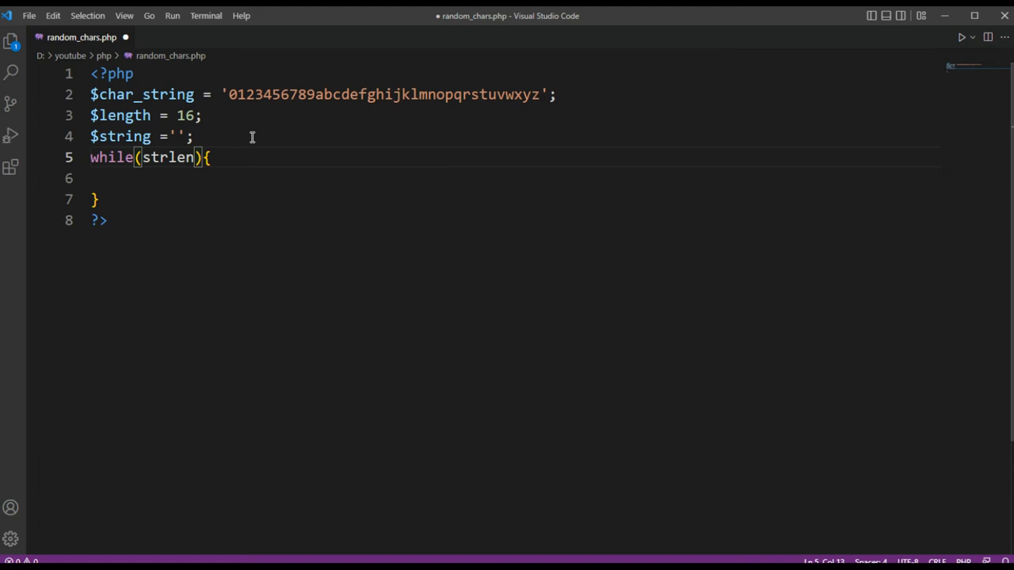
{"action": "type", "text": "("}
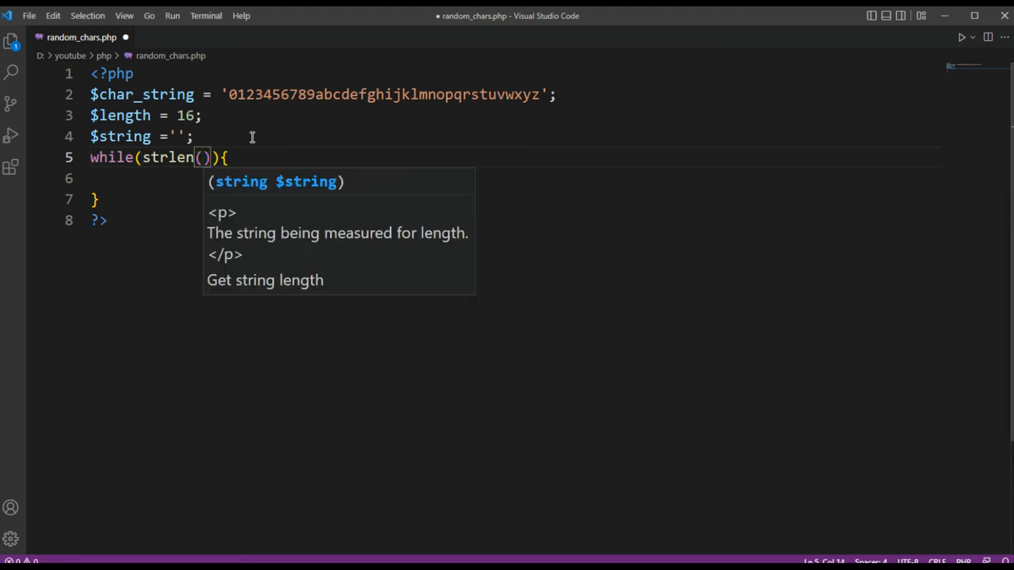
{"action": "type", "text": "$"}
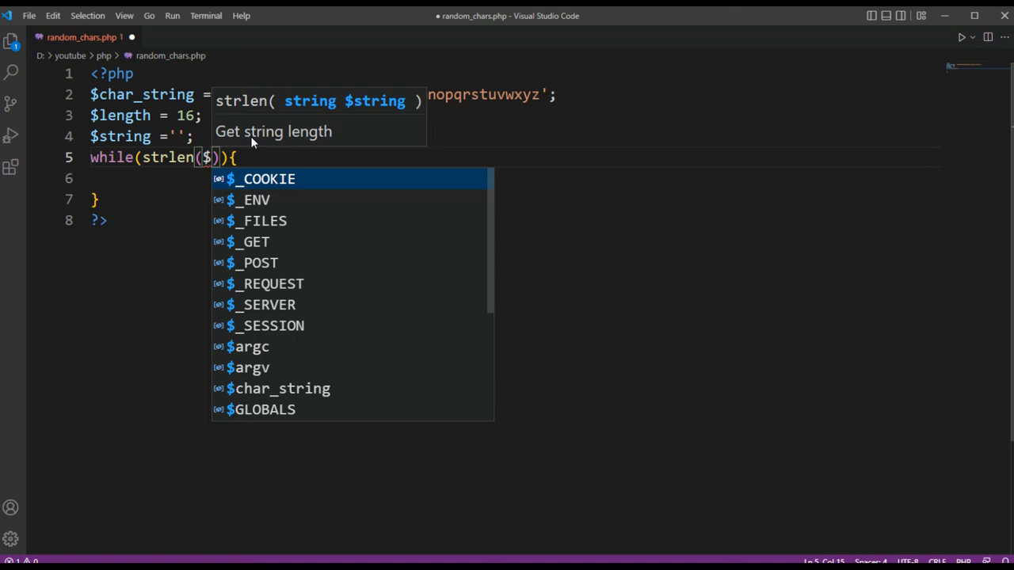
{"action": "type", "text": "tring"}
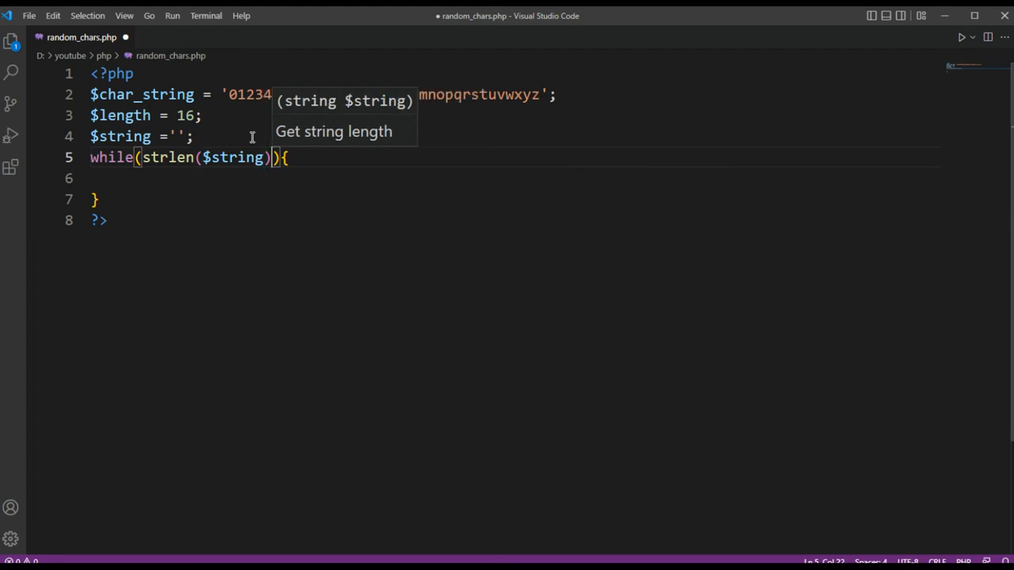
{"action": "type", "text": "<"}
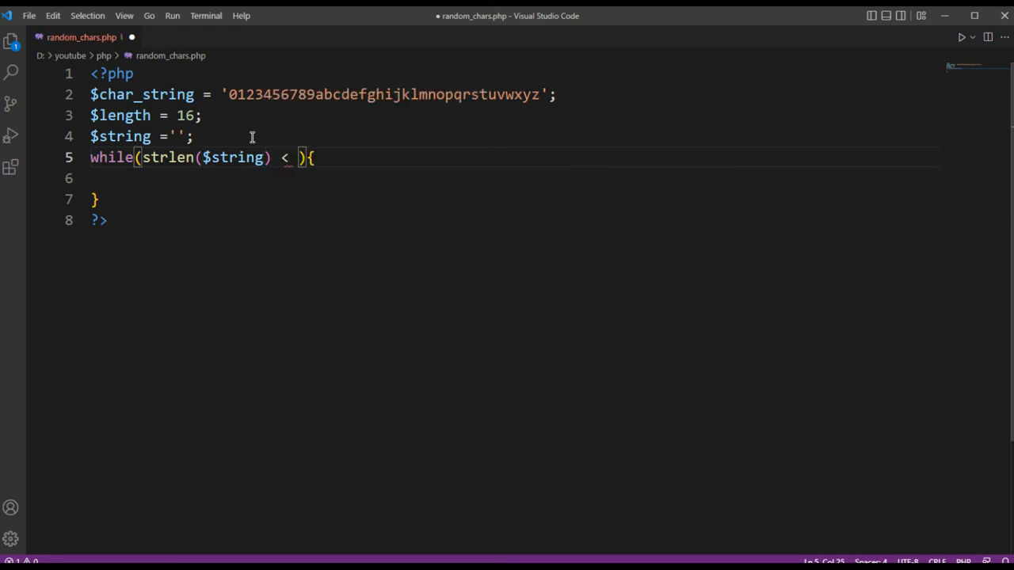
{"action": "type", "text": "$length"}
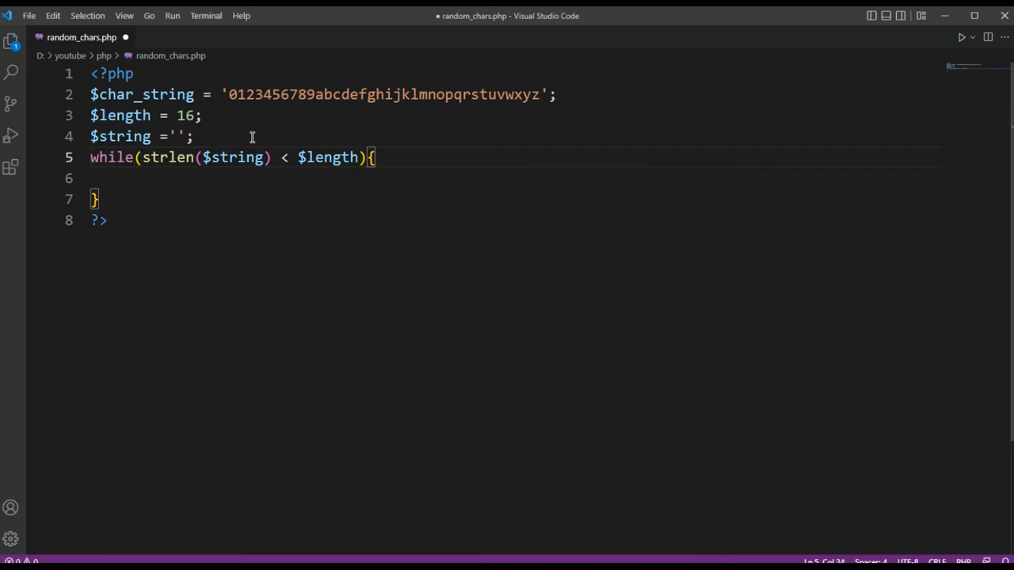
{"action": "key", "text": "Enter"}
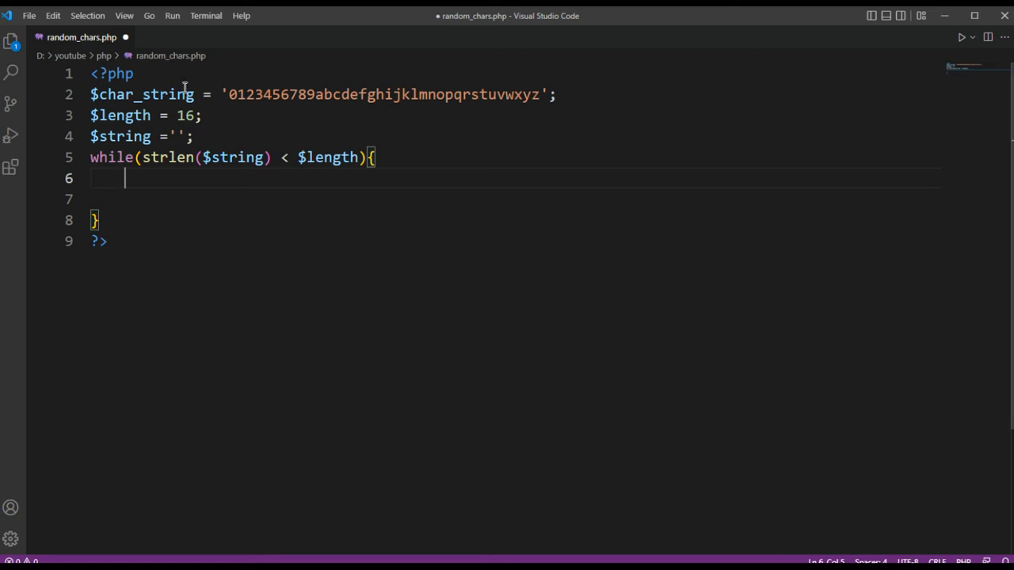
{"action": "mouse_move", "coordinate": [262, 201]}
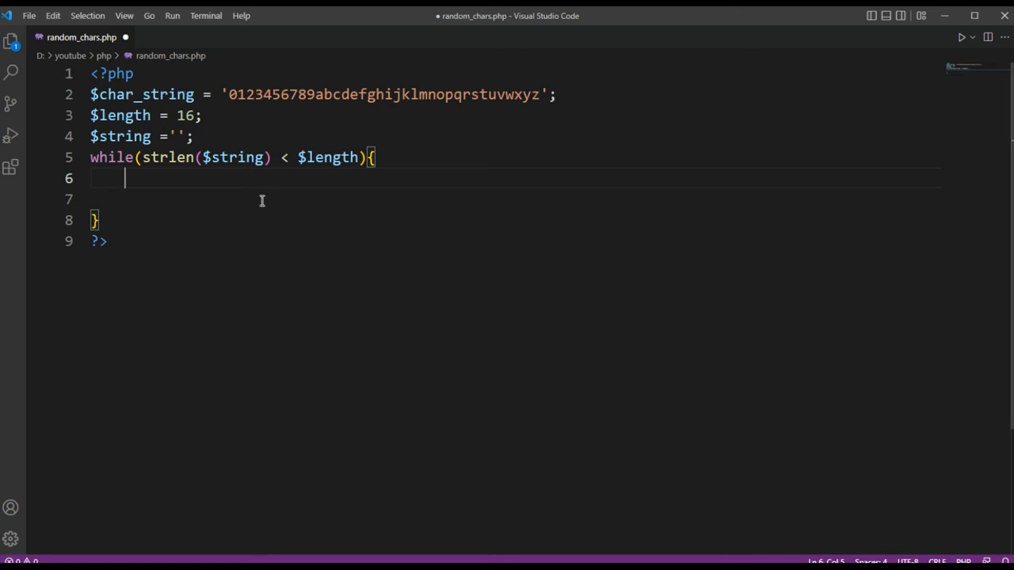
{"action": "mouse_move", "coordinate": [261, 194]}
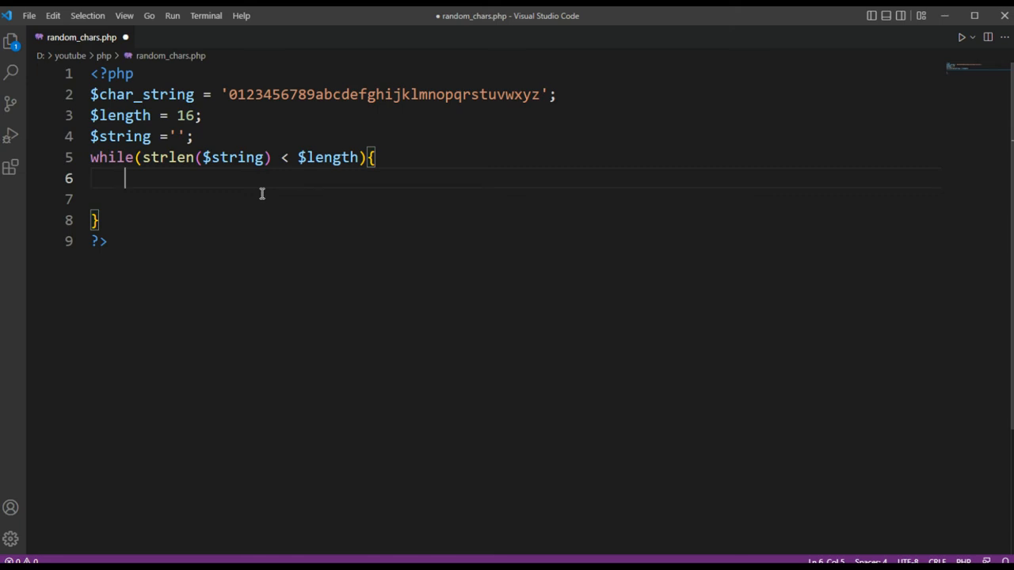
Step: Begin the loop body with $string .= $char_string[ ] to append an indexed character
{"action": "type", "text": "$"}
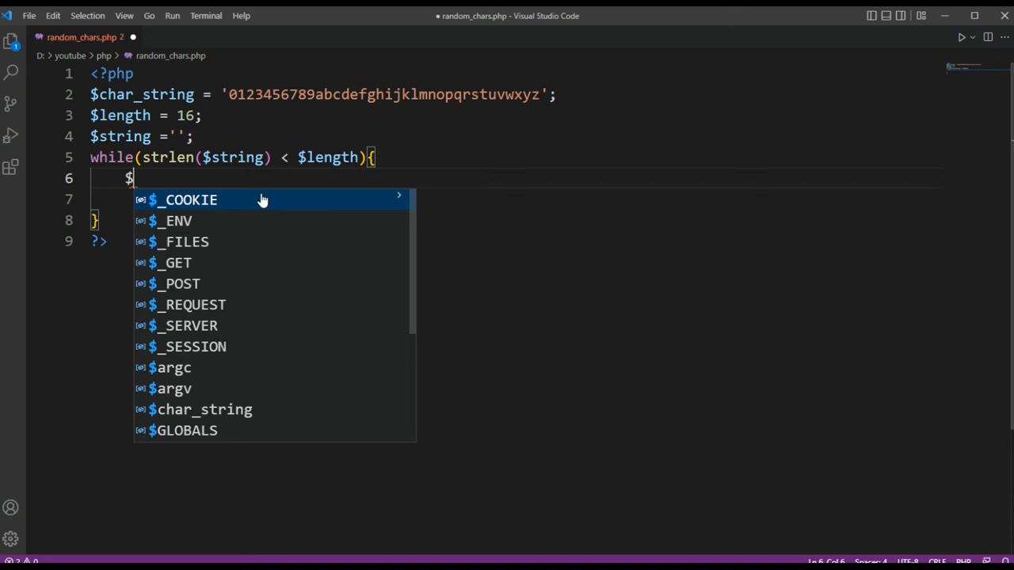
{"action": "type", "text": "str"}
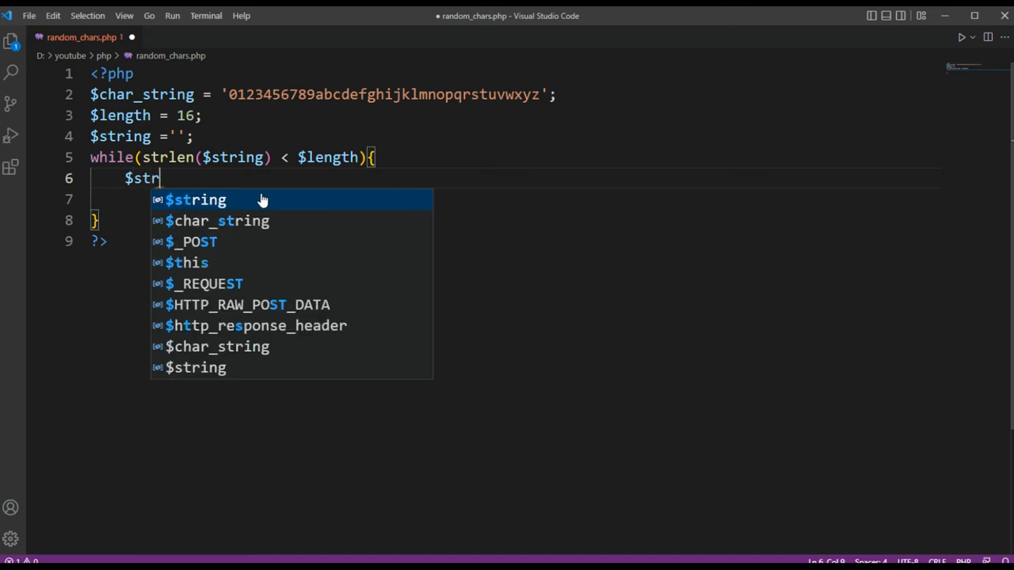
{"action": "type", "text": "ing"}
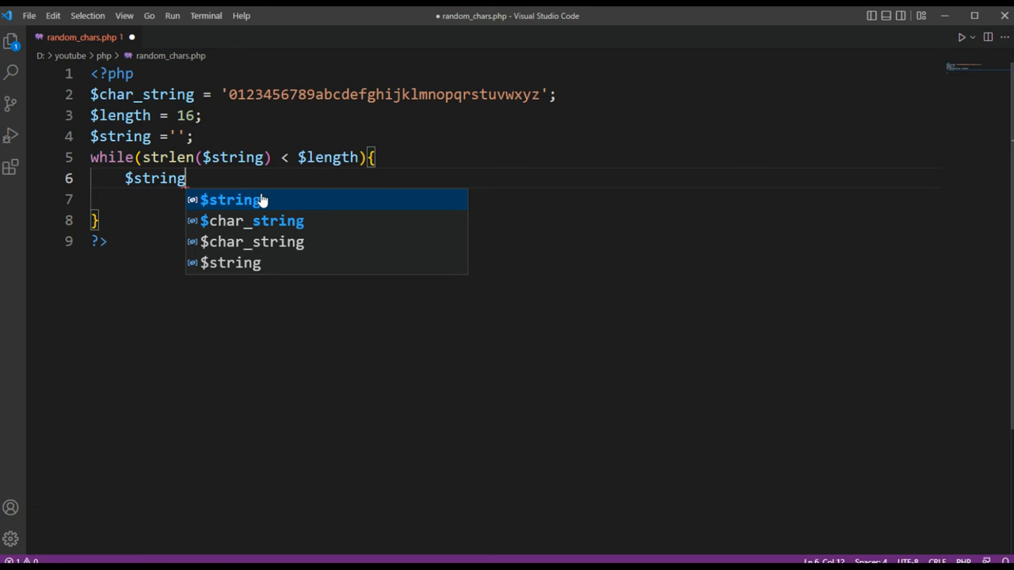
{"action": "type", "text": "."}
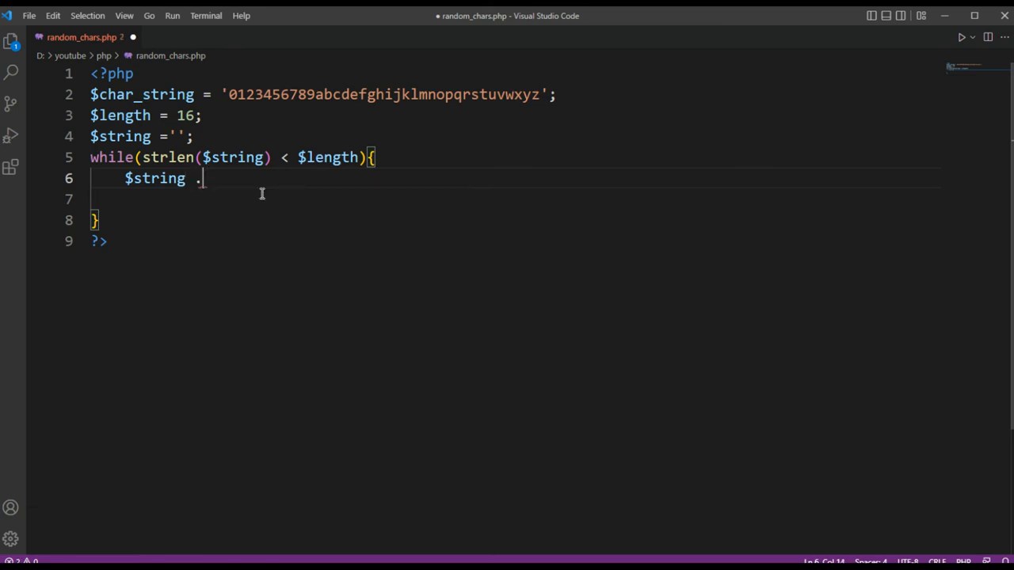
{"action": "type", "text": "="}
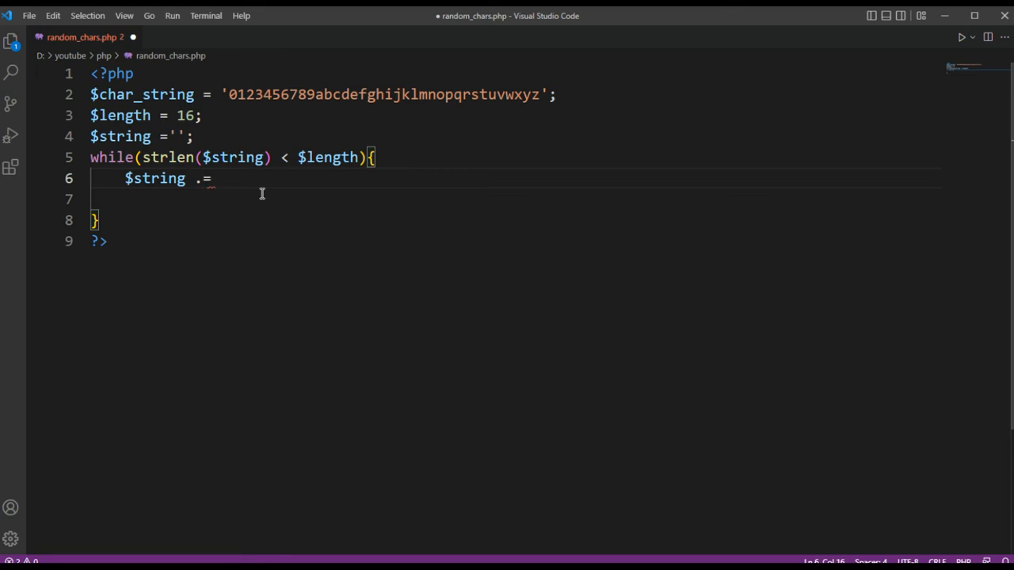
{"action": "type", "text": "$"}
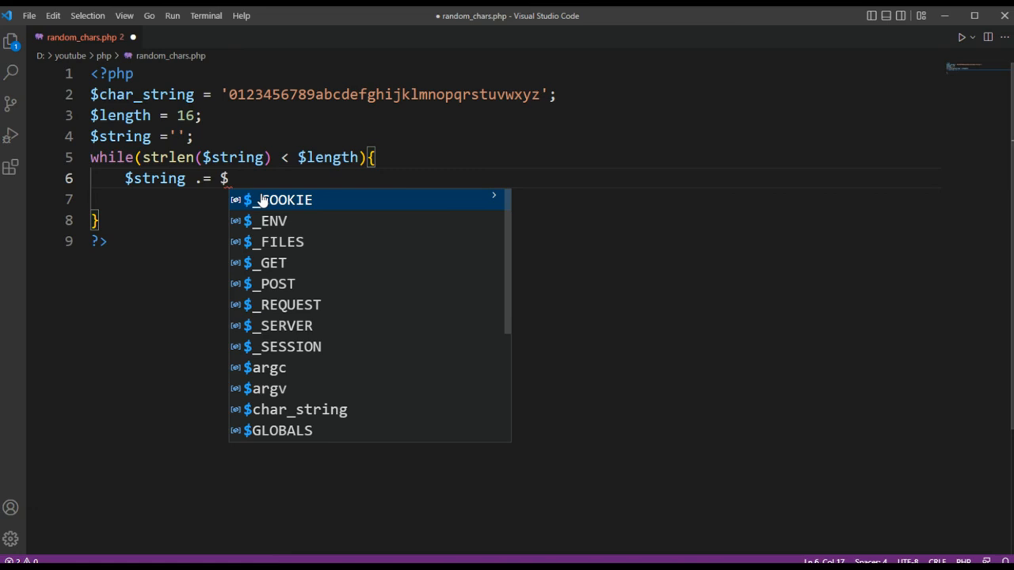
{"action": "type", "text": "char"}
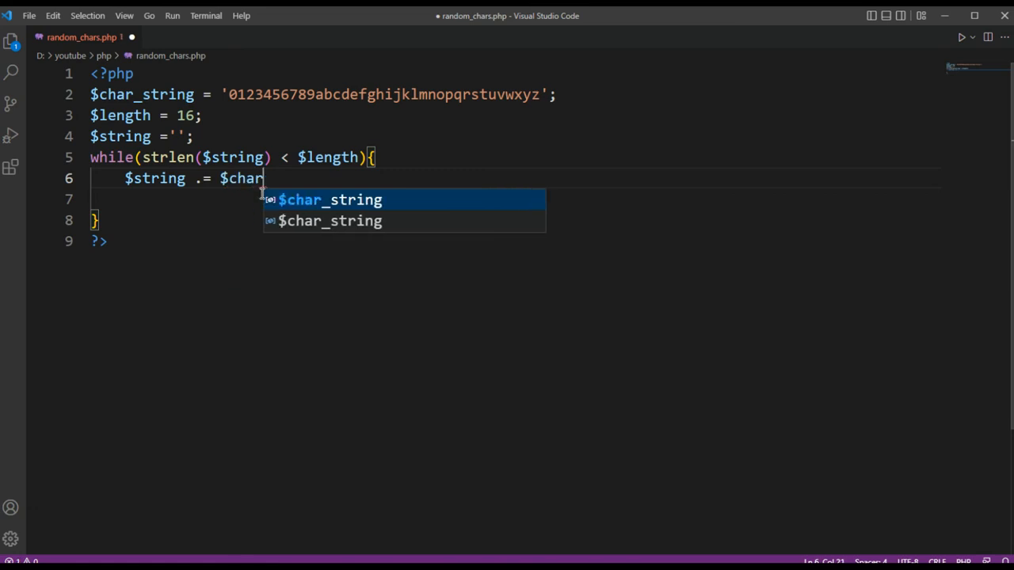
{"action": "key", "text": "Tab"}
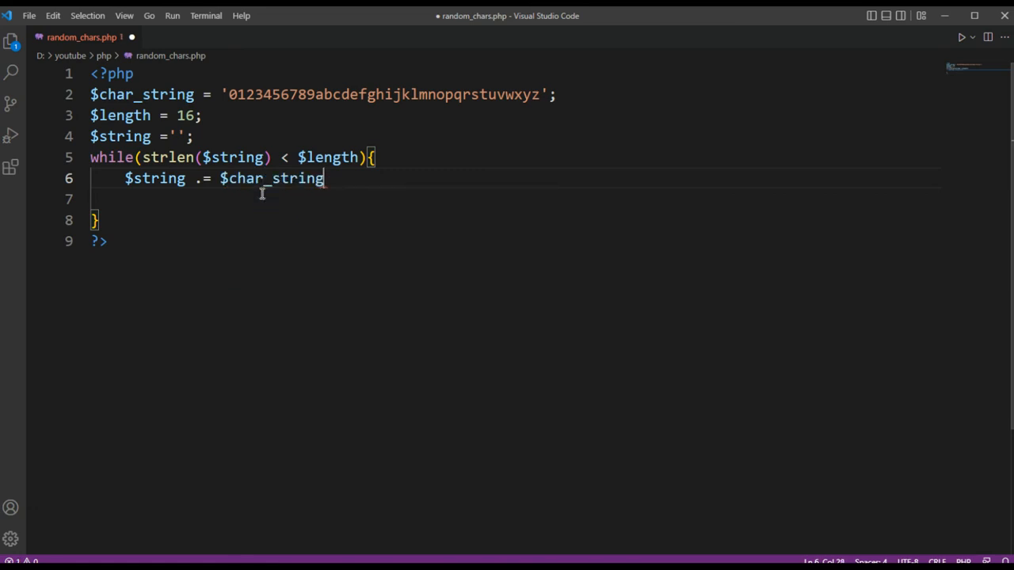
{"action": "type", "text": "[]"}
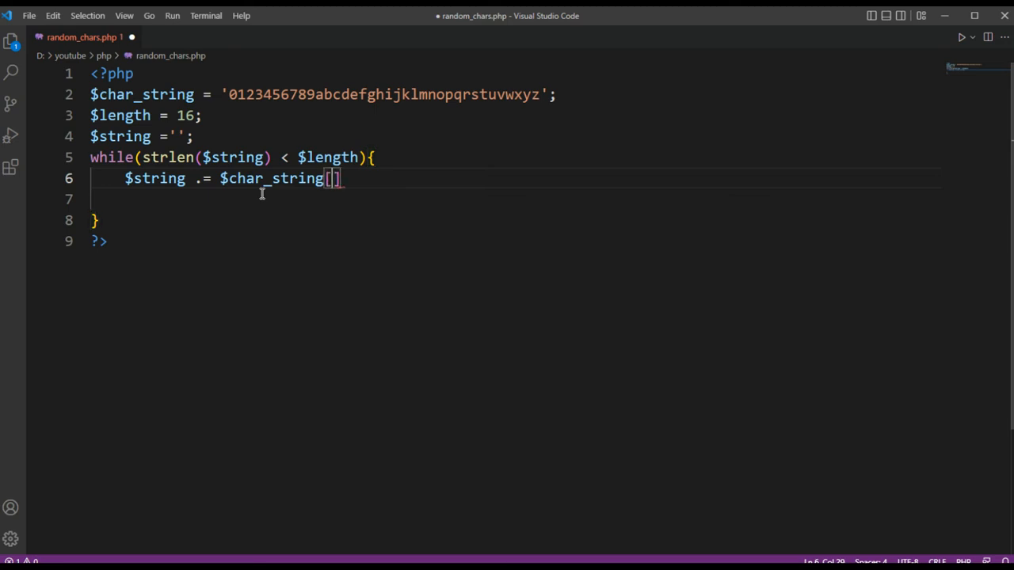
Step: Fill the index with random_int(0,strlen($char_string)) and start a new line
{"action": "type", "text": "ran"}
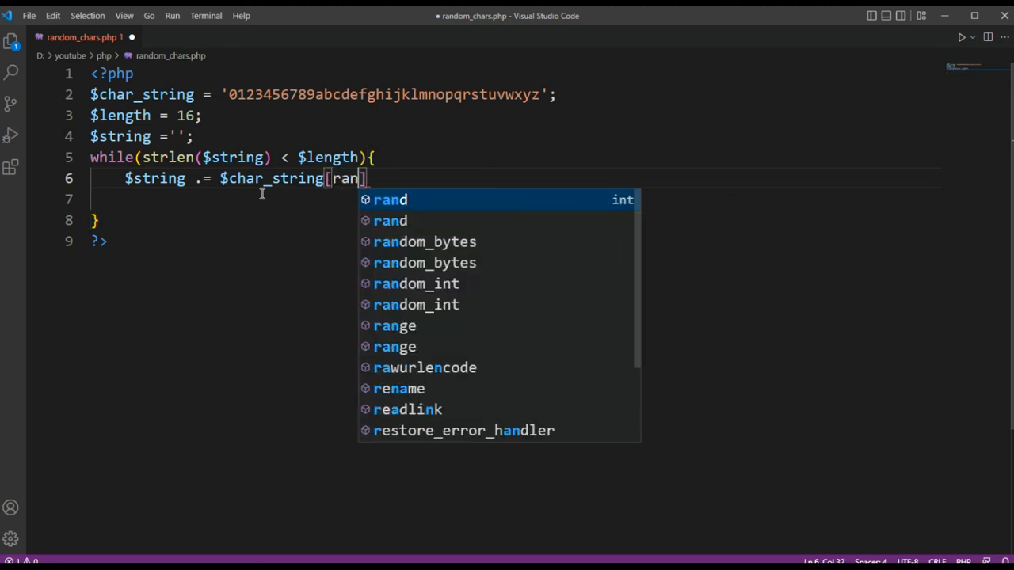
{"action": "type", "text": "dom"}
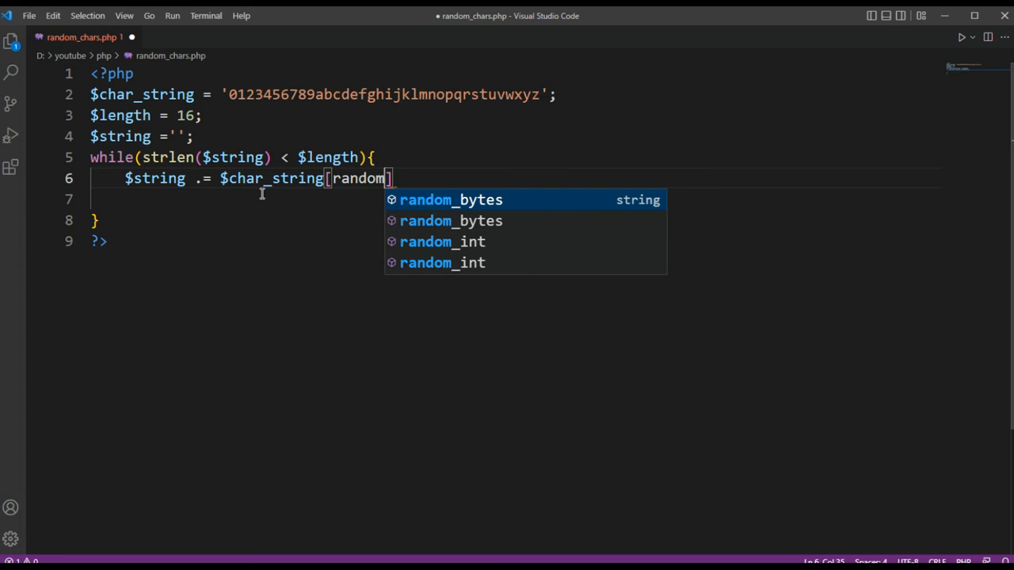
{"action": "type", "text": "_int("}
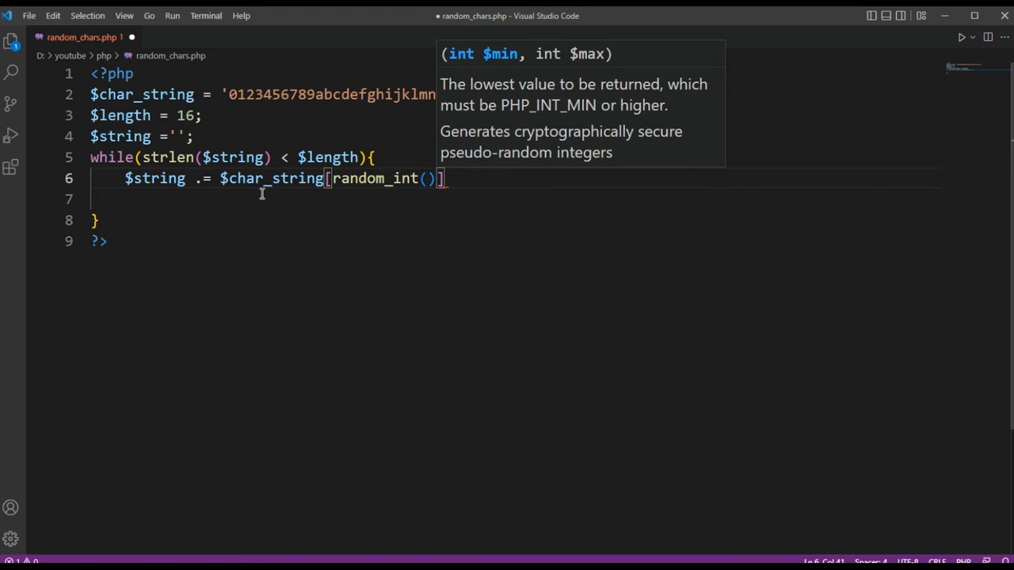
{"action": "type", "text": "0"}
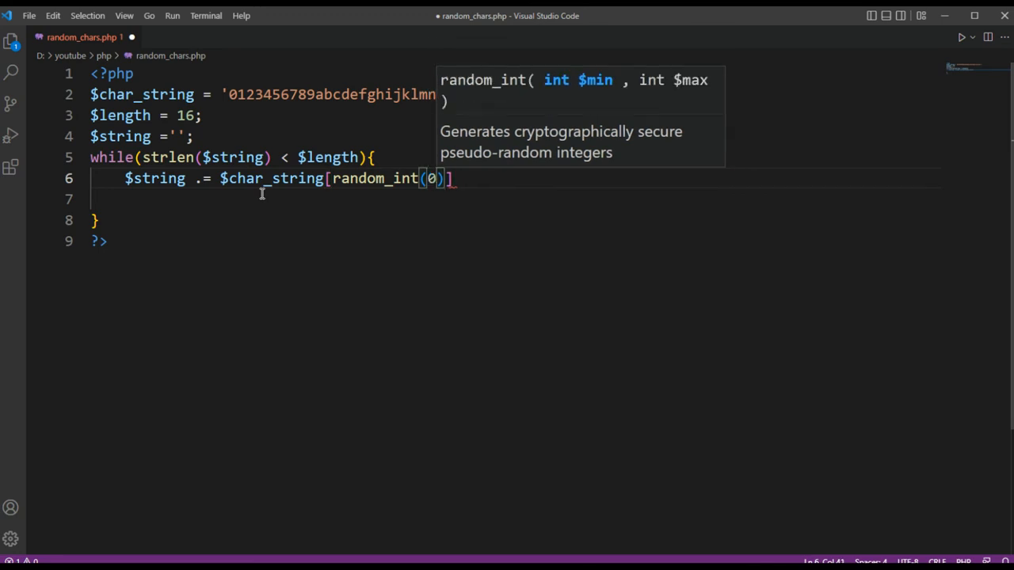
{"action": "type", "text": ","}
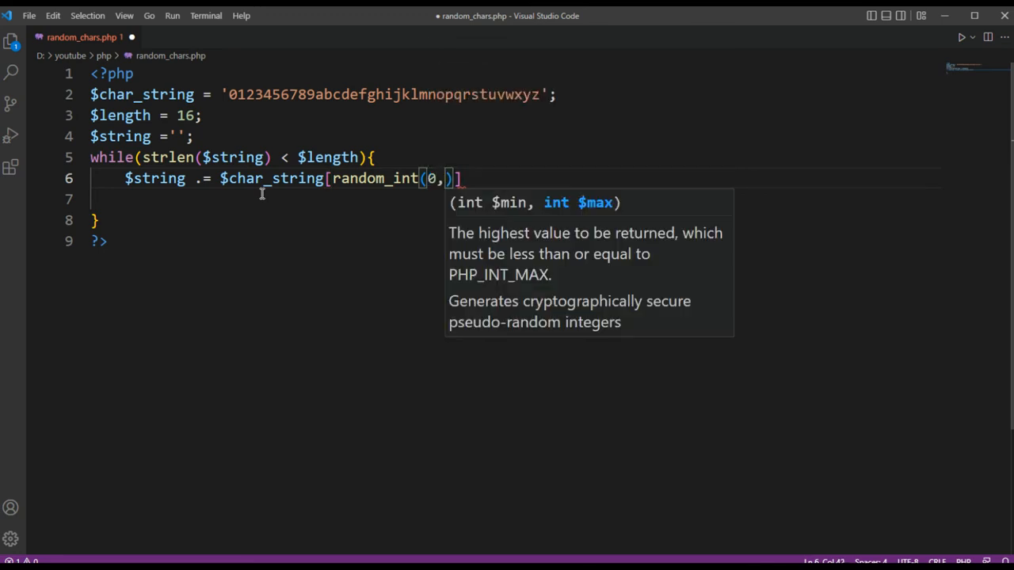
{"action": "type", "text": "strlen($"}
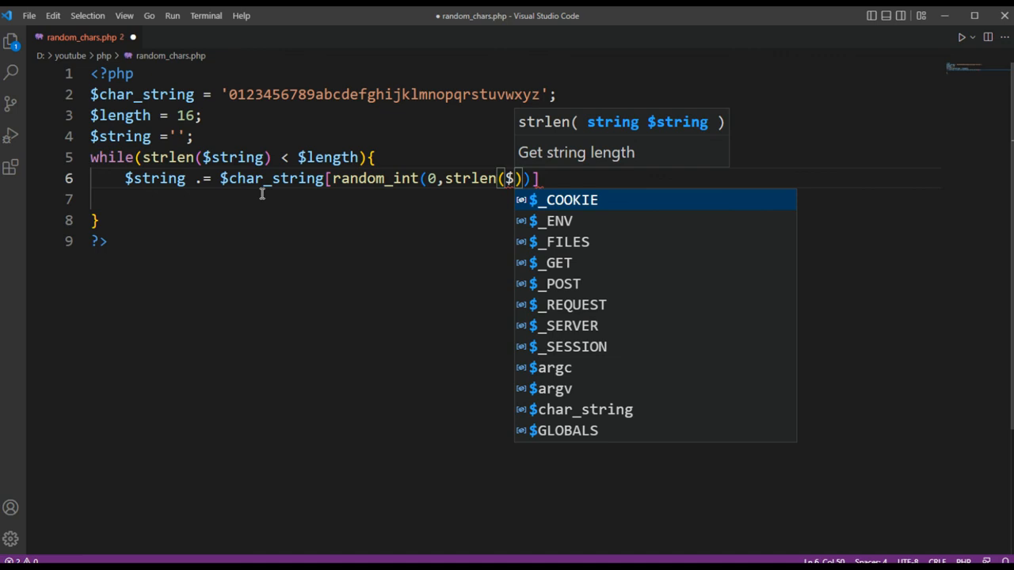
{"action": "type", "text": "char_)"}
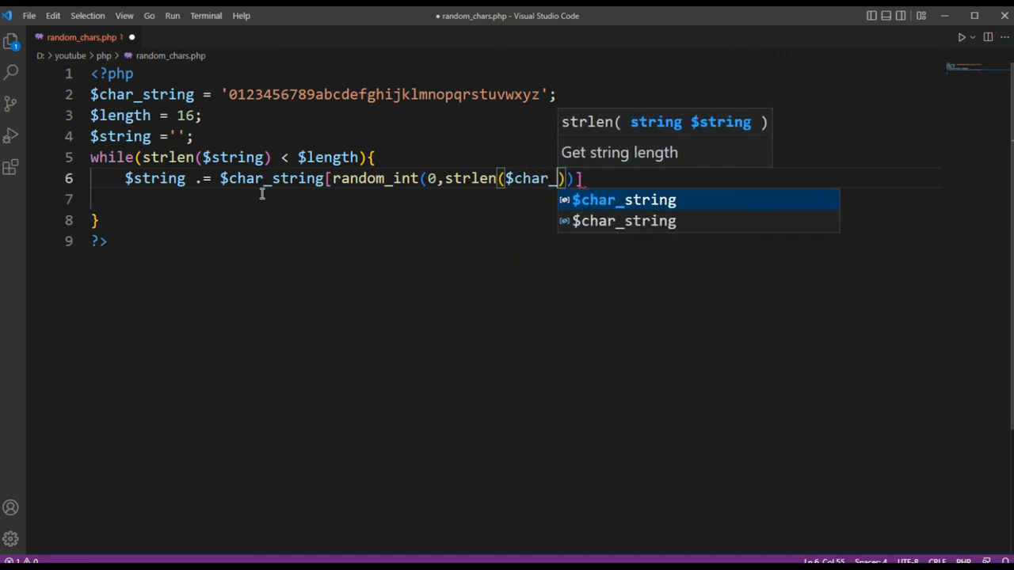
{"action": "type", "text": "string)"}
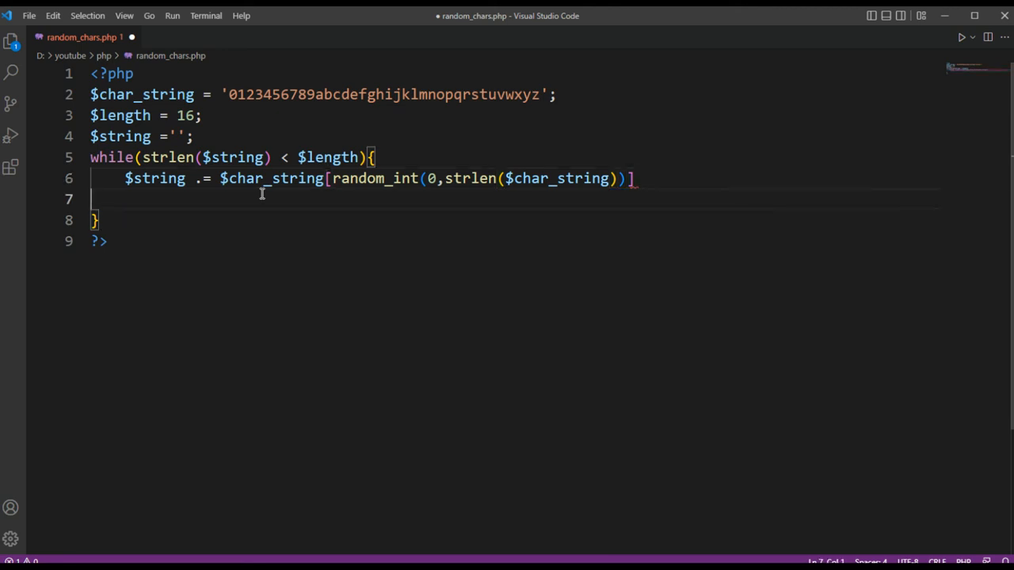
{"action": "key", "text": "Enter"}
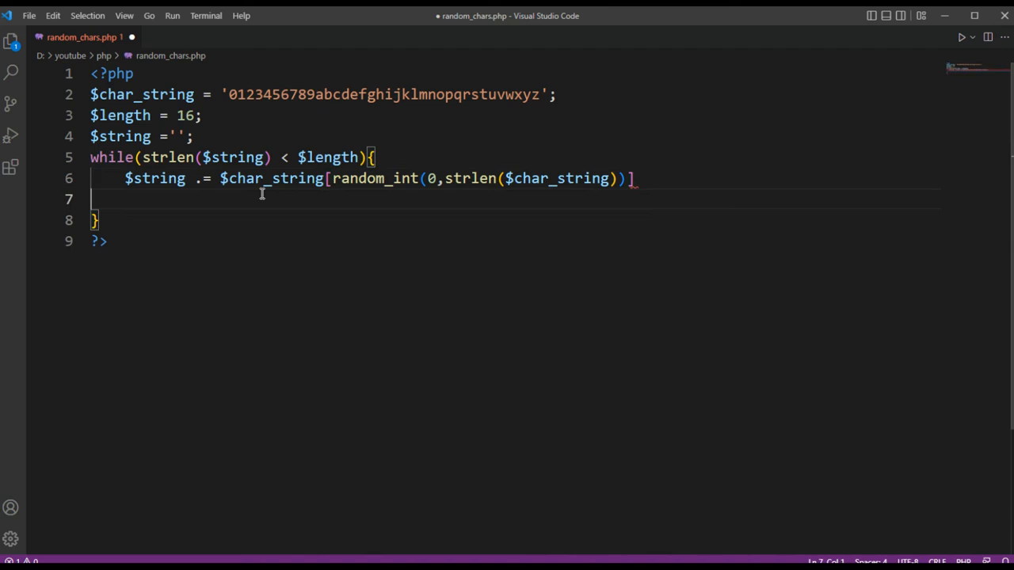
Step: Add print($string); after the while loop and save the file
{"action": "key", "text": "Enter"}
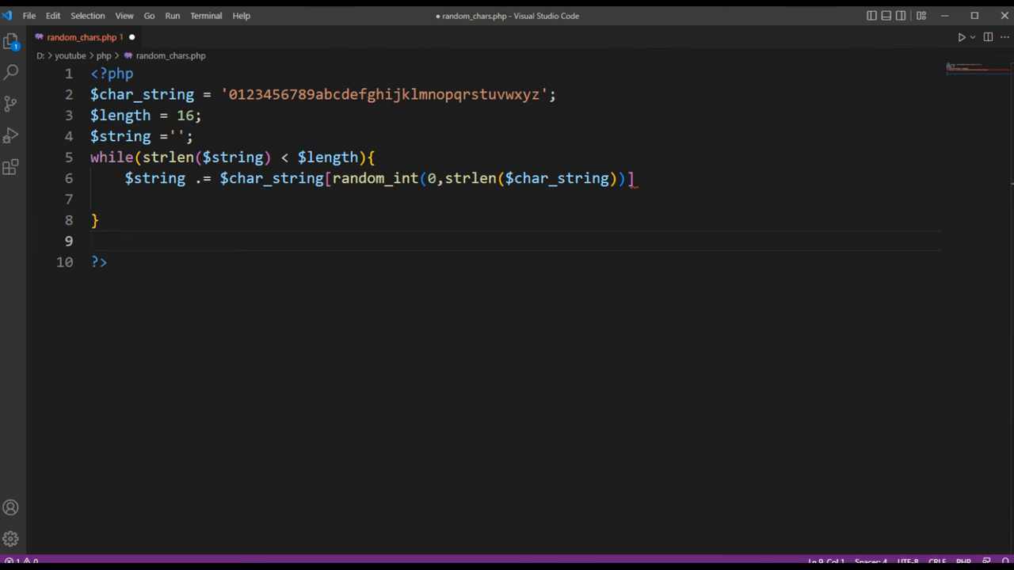
{"action": "mouse_move", "coordinate": [412, 235]}
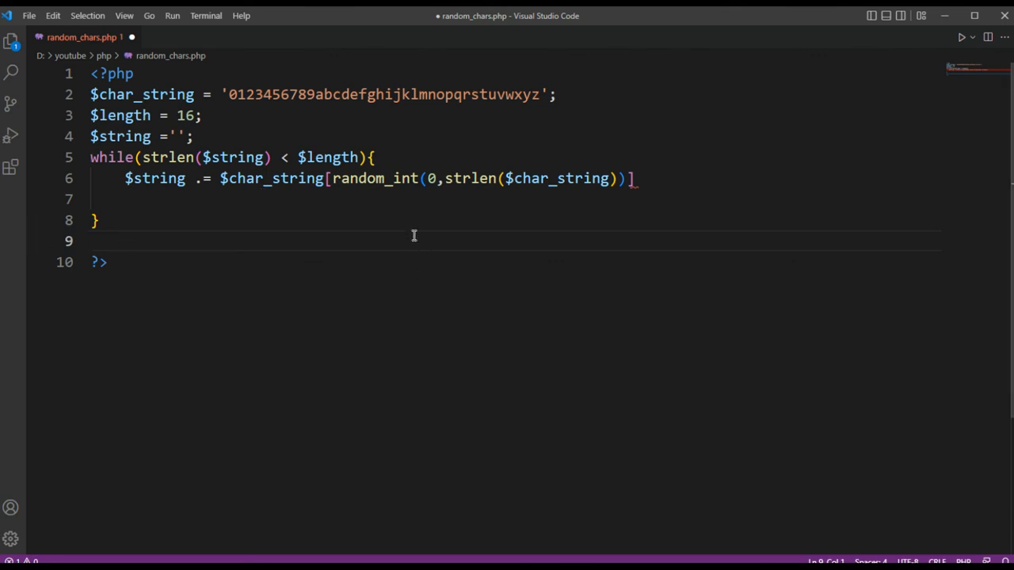
{"action": "type", "text": "print("}
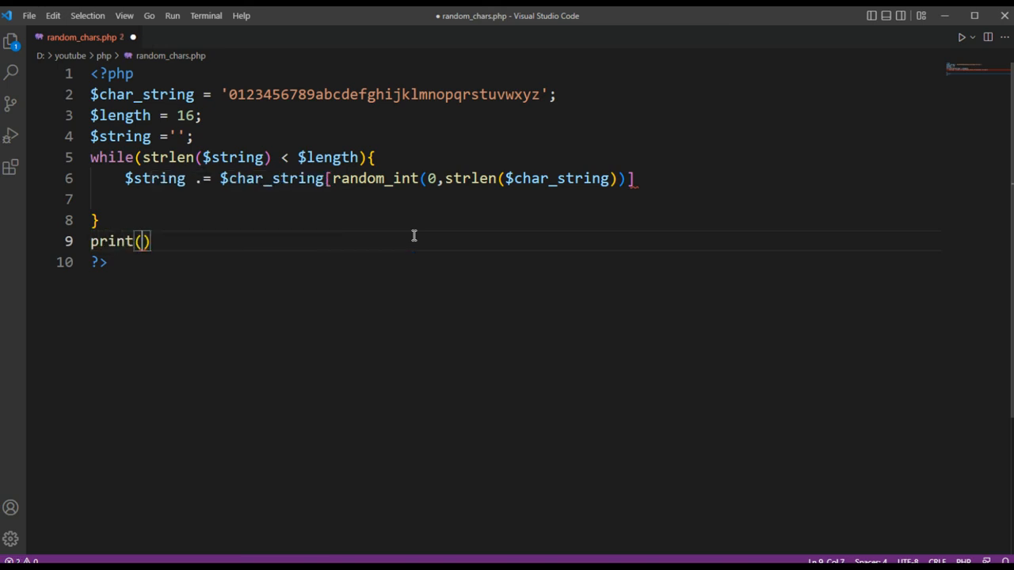
{"action": "type", "text": "$str"}
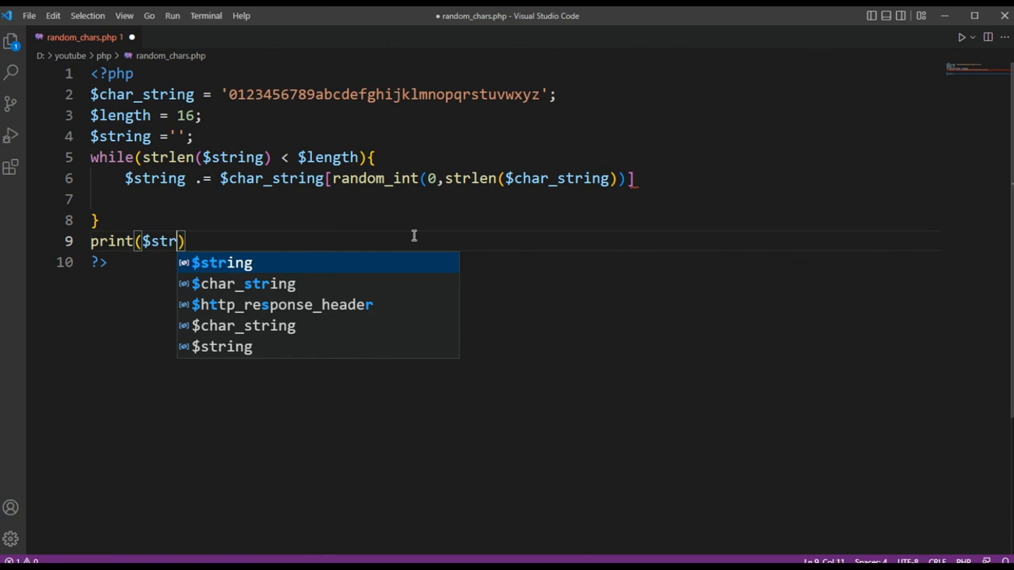
{"action": "key", "text": "Tab"}
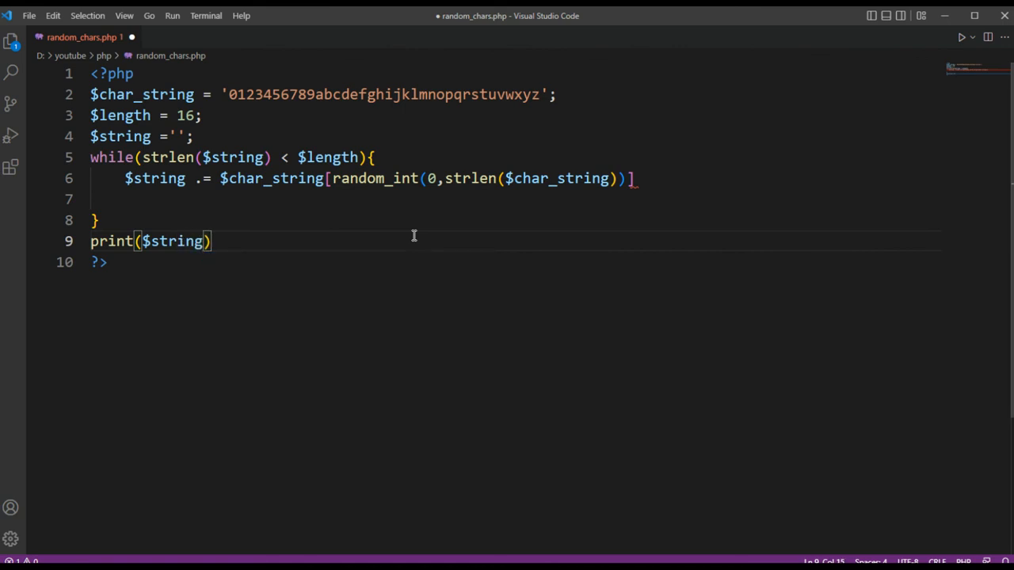
{"action": "type", "text": ";"}
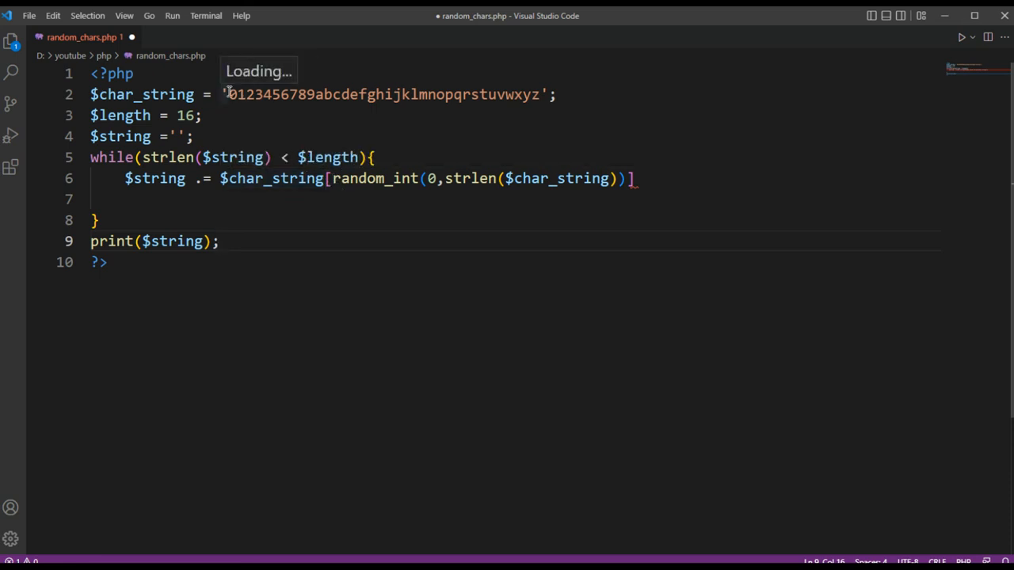
{"action": "mouse_move", "coordinate": [352, 188]}
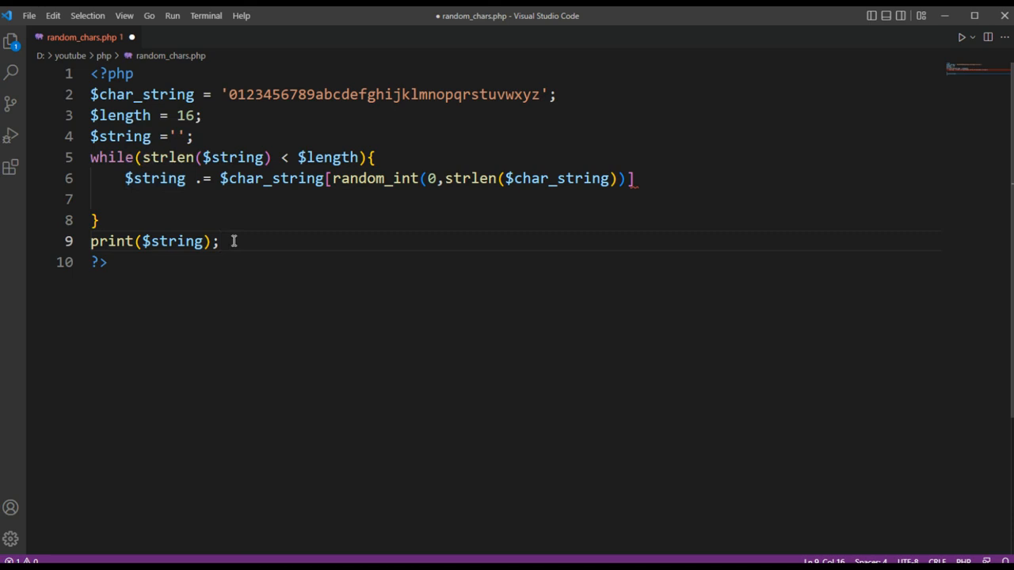
{"action": "key", "text": "ctrl+s"}
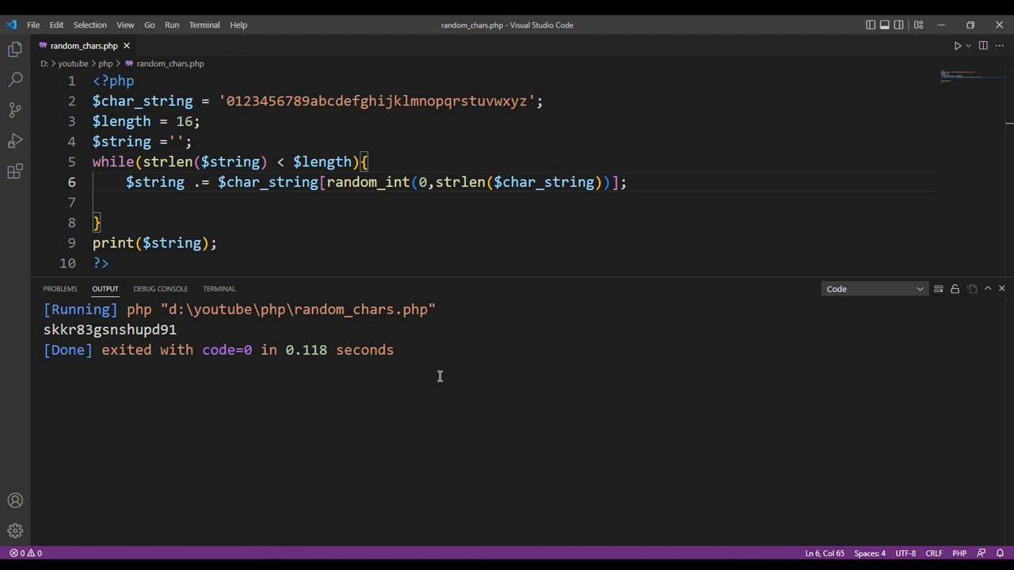
Step: Rerun the script with Run Code from the run dropdown, printing a new random string
{"action": "left_click", "coordinate": [969, 45]}
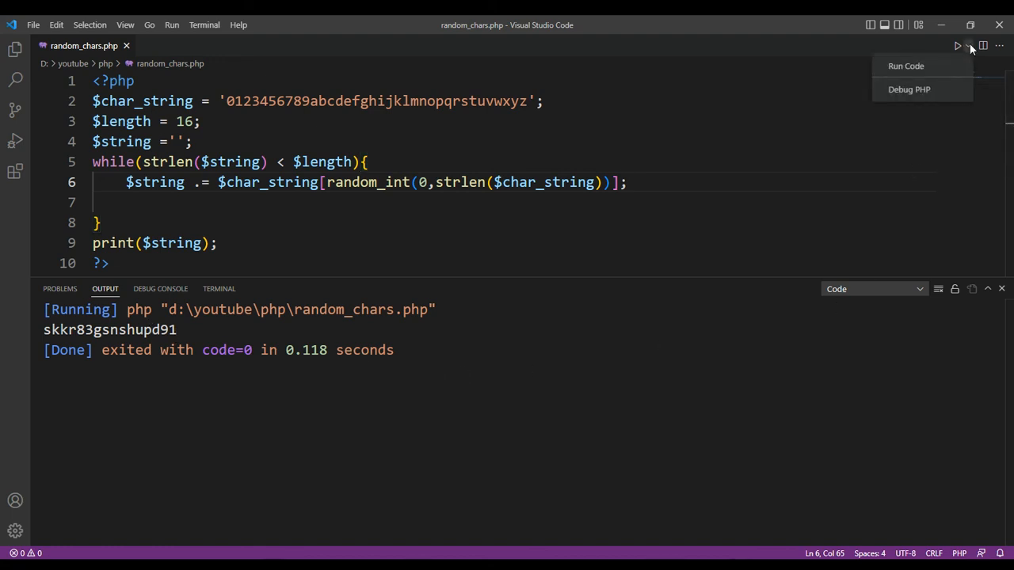
{"action": "left_click", "coordinate": [906, 66]}
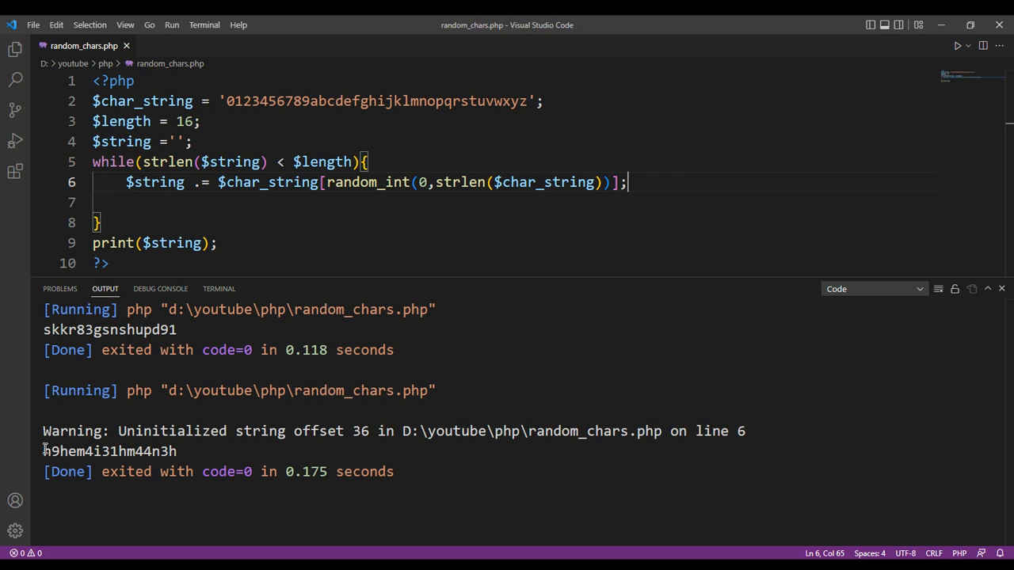
{"action": "mouse_move", "coordinate": [562, 362]}
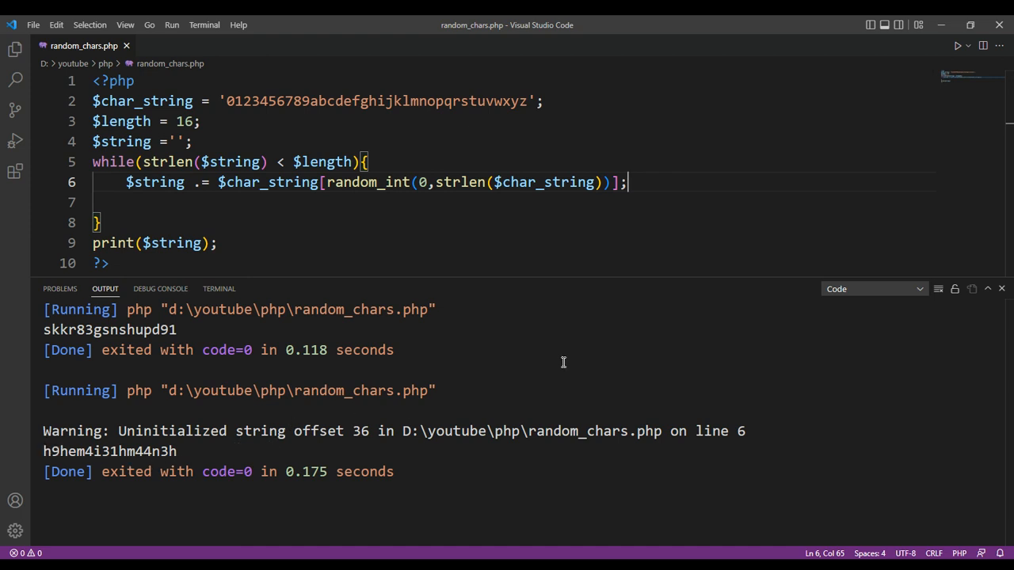
{"action": "mouse_move", "coordinate": [575, 355]}
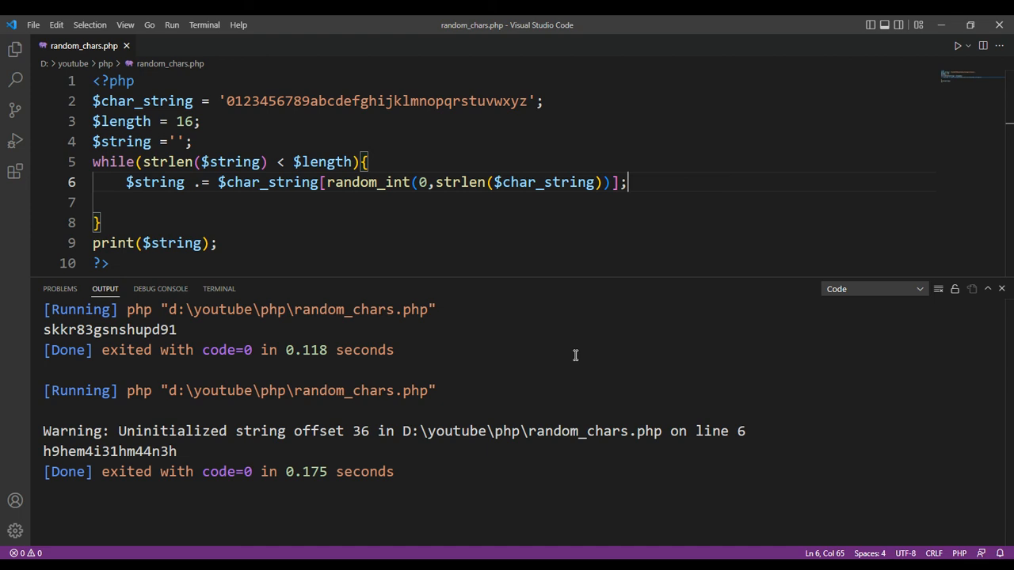